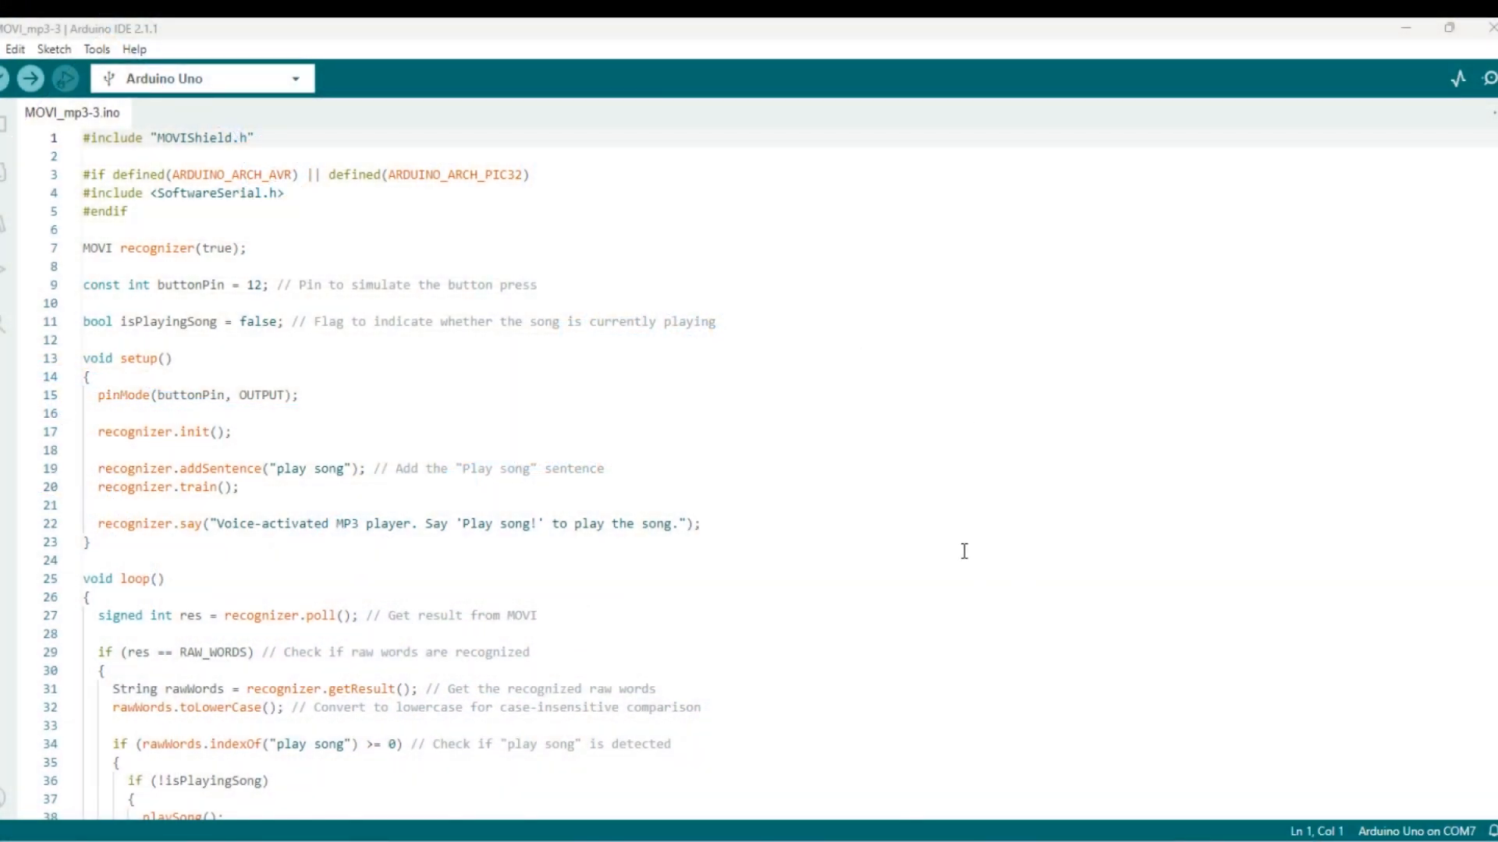
mouse_move(926, 442)
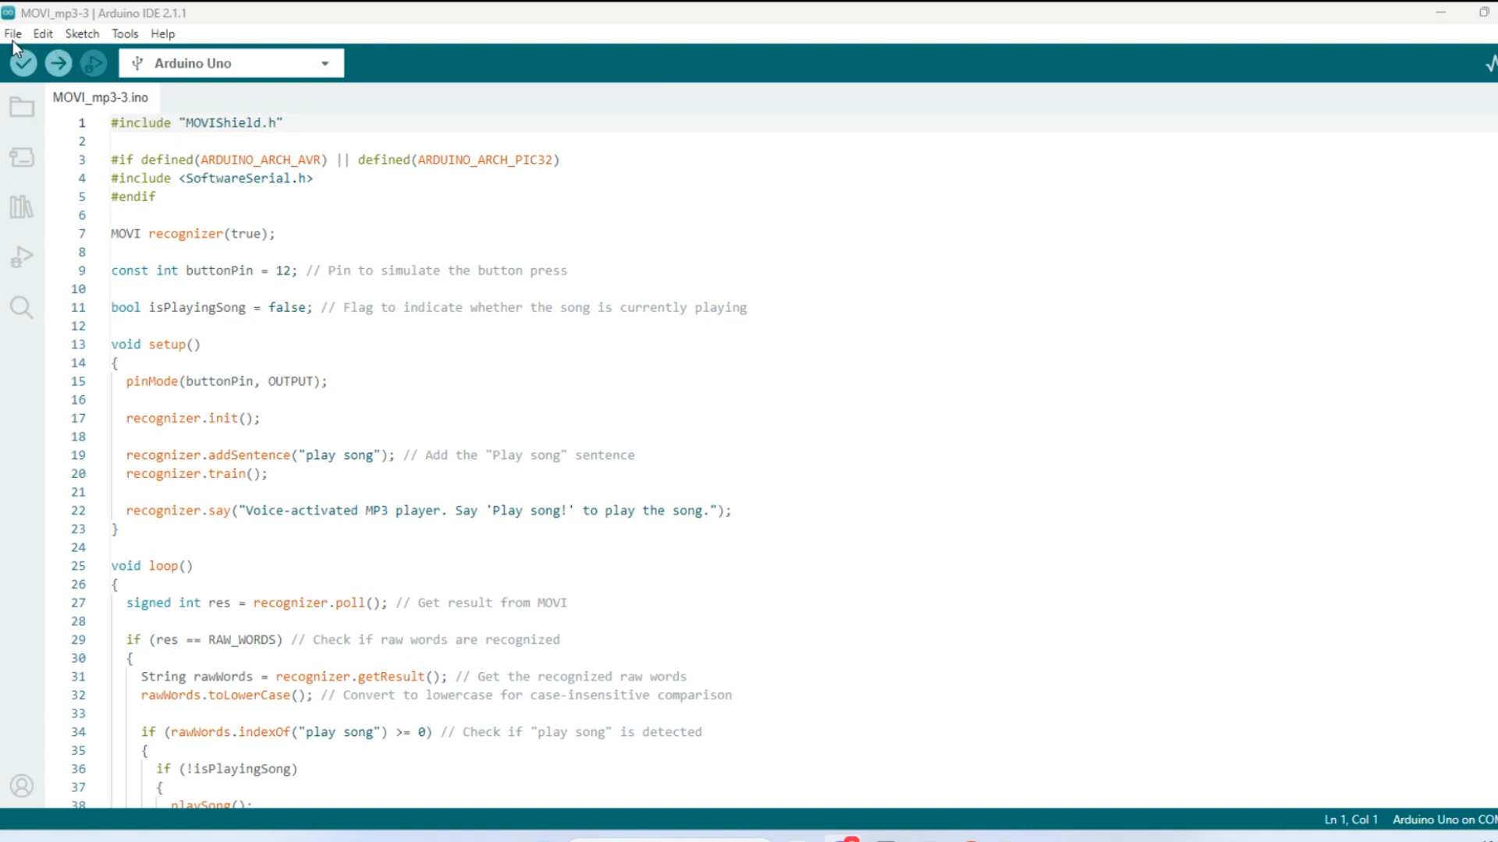
Search the library list for 'mov' to find MOVI Voice Dialog Shield, then browse its File examples.
left_click(22, 207)
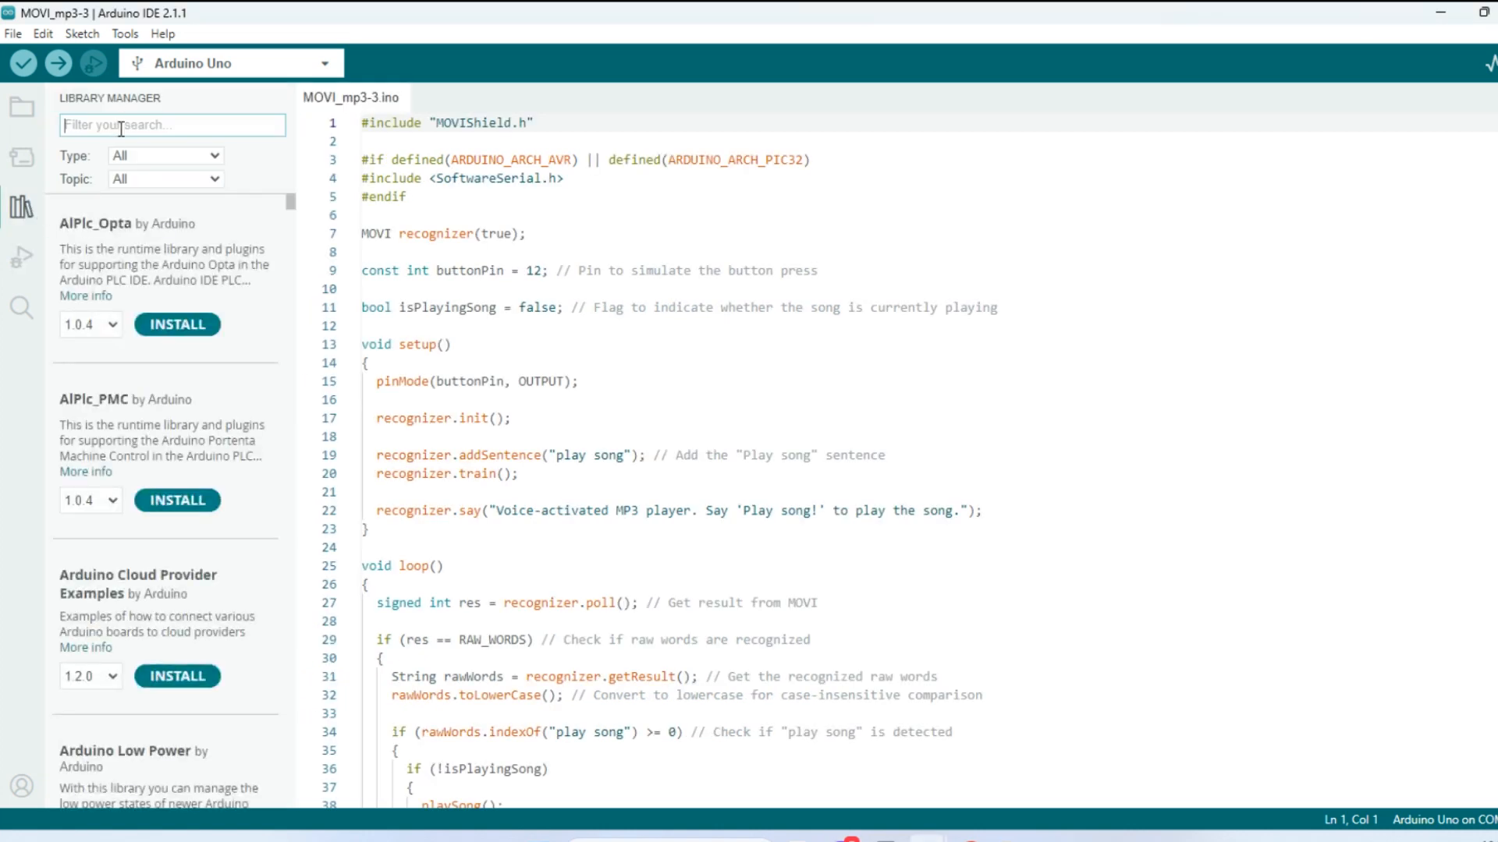
type("movi")
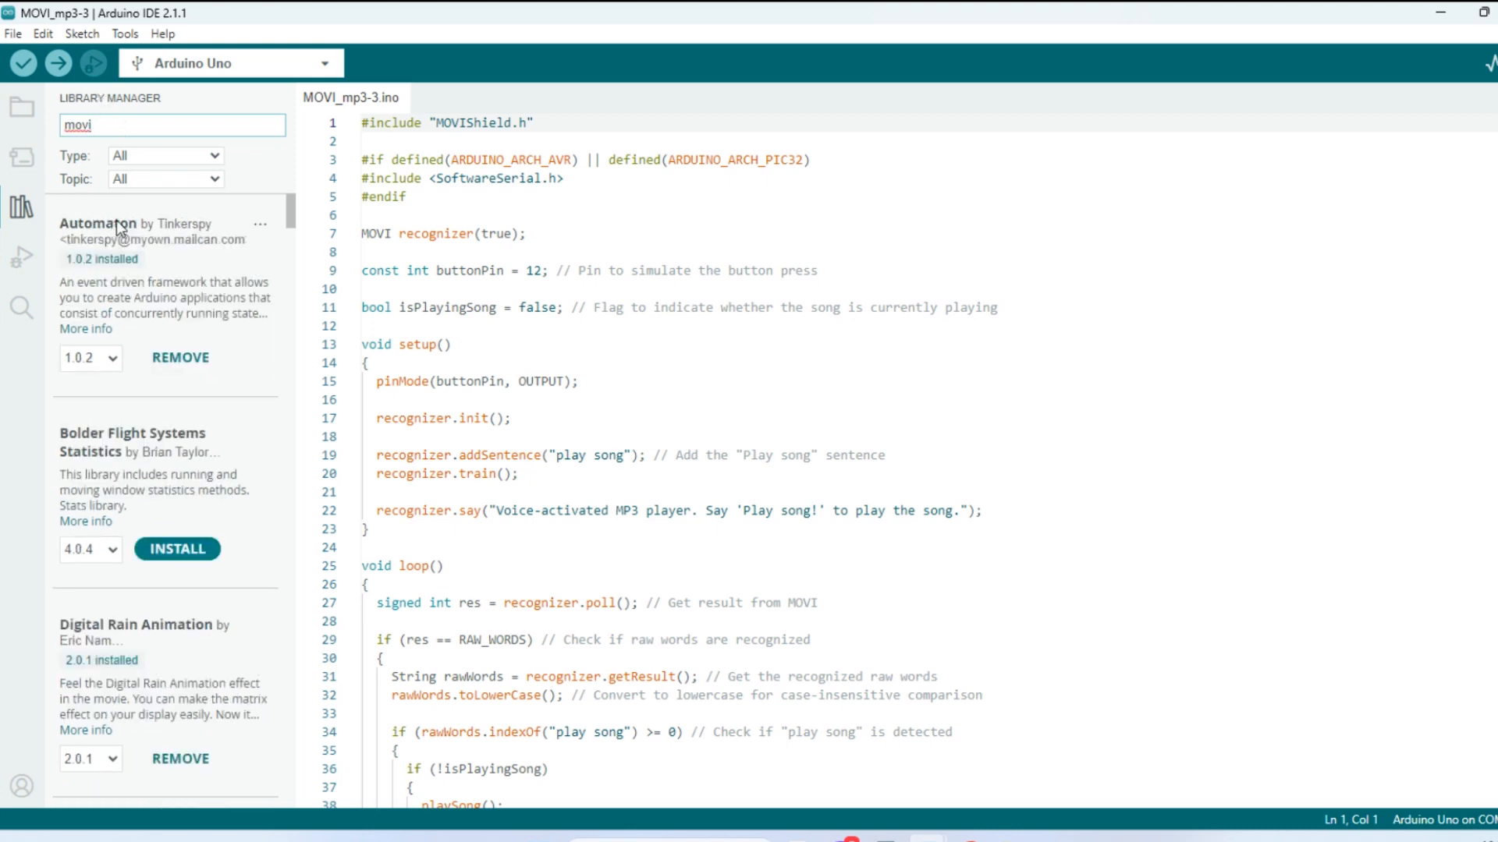
scroll("down", 3)
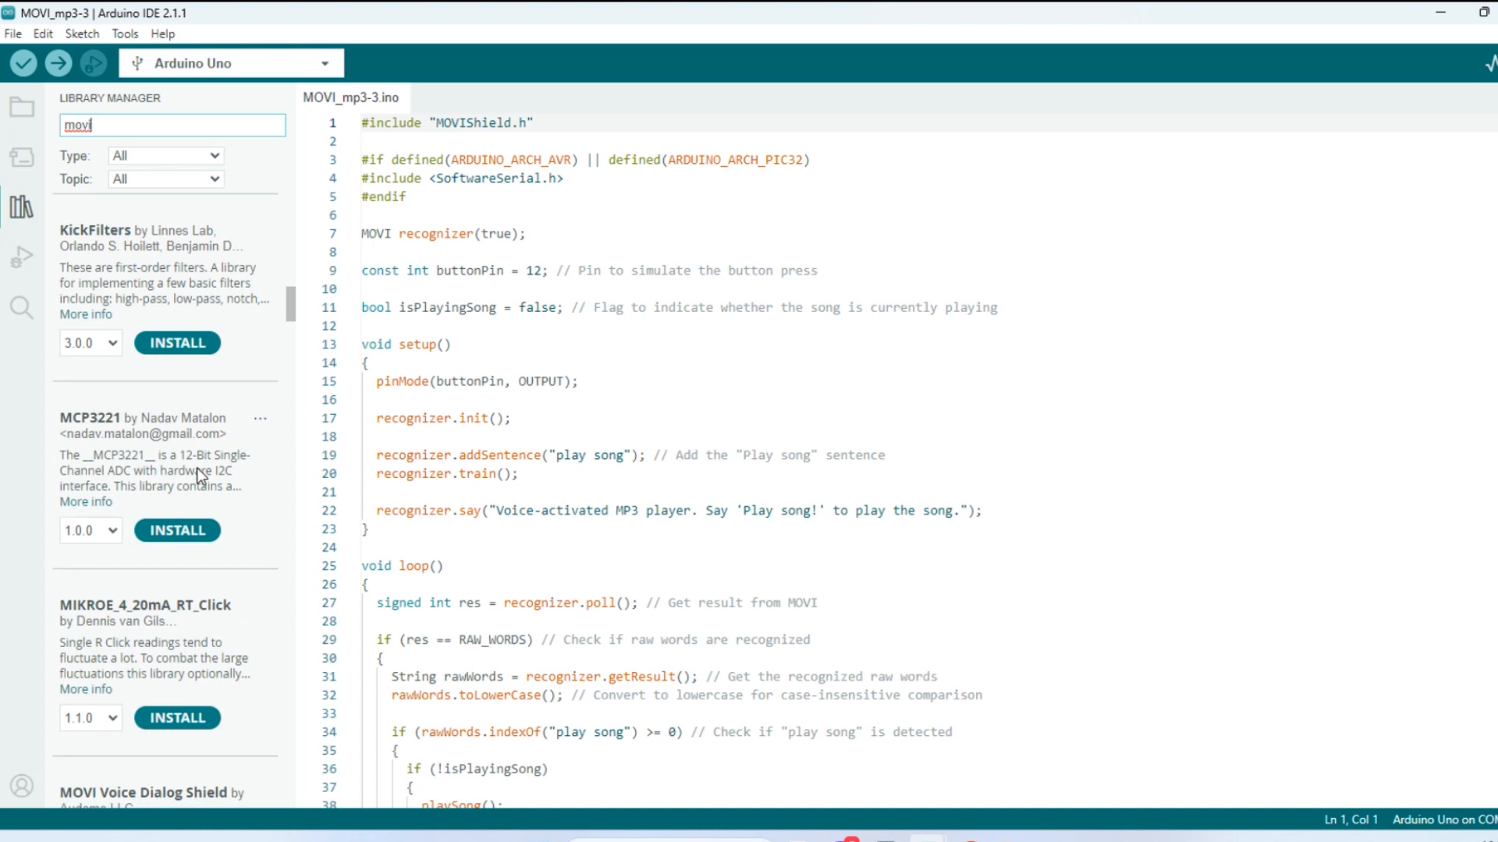
scroll("down", 3)
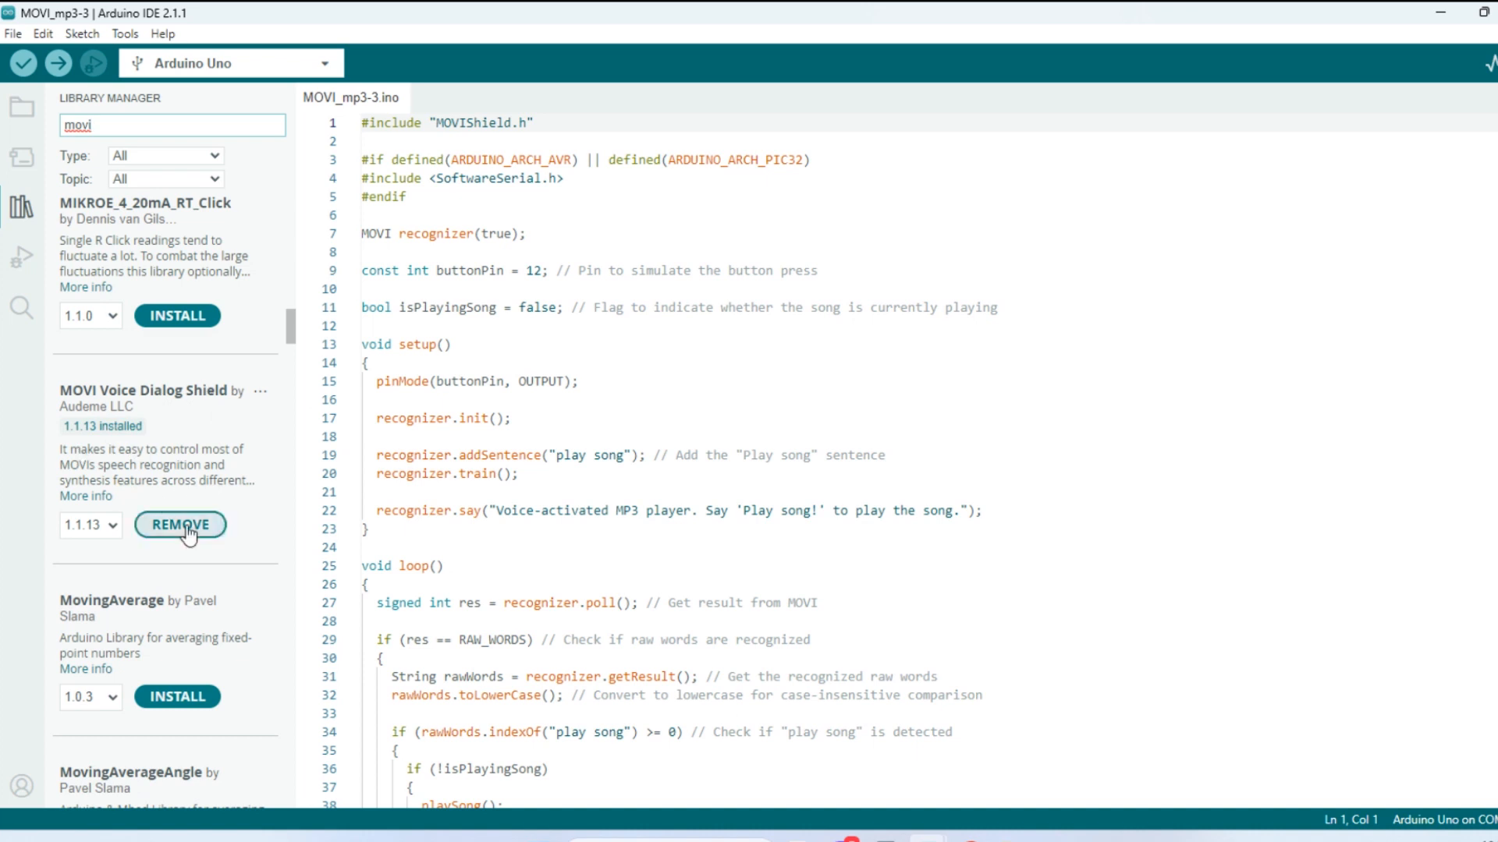
mouse_move(148, 447)
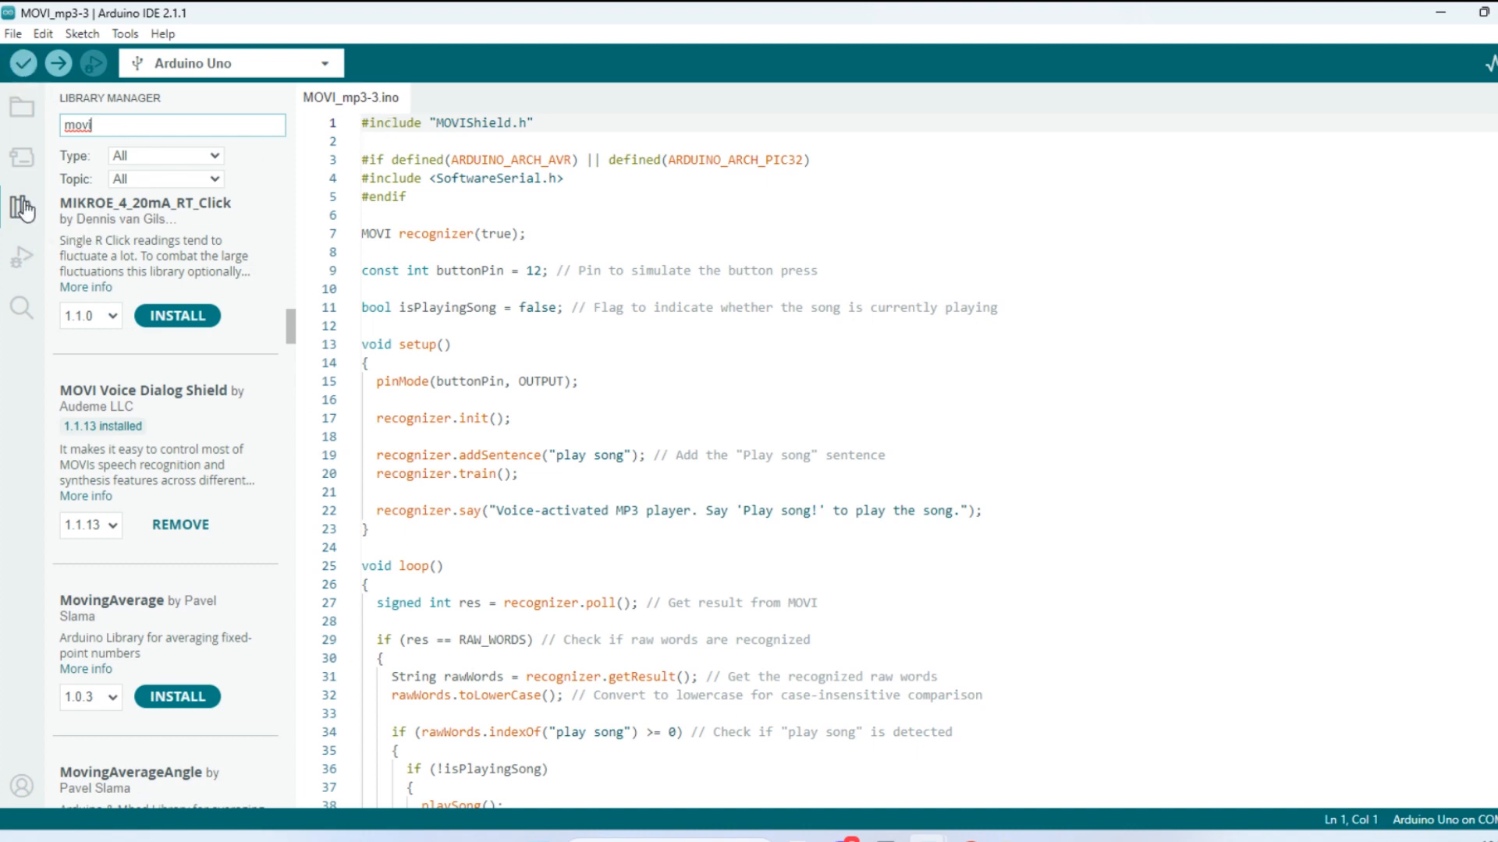
left_click(21, 207)
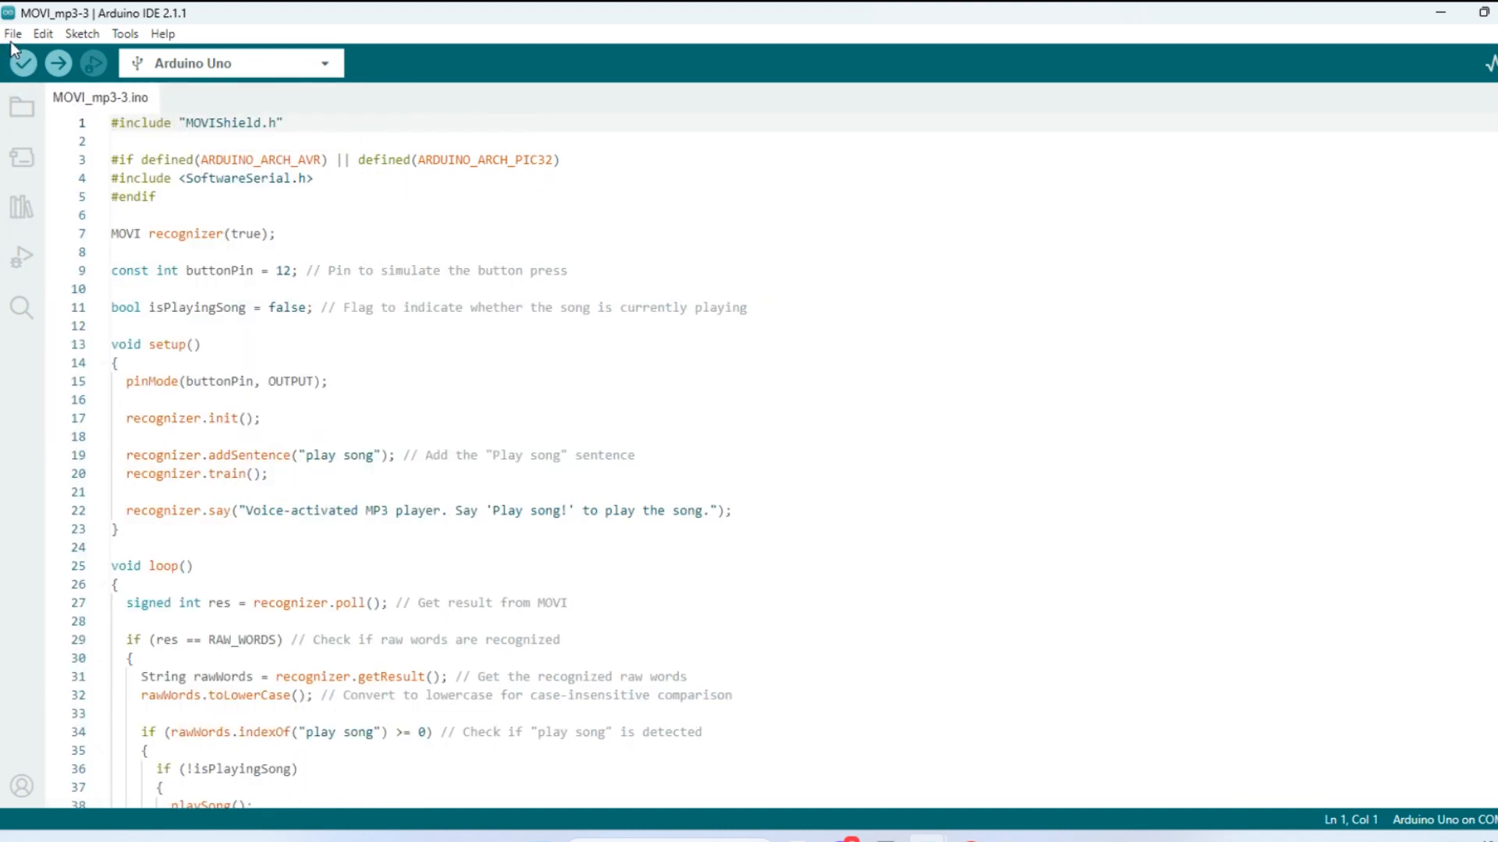
left_click(14, 34)
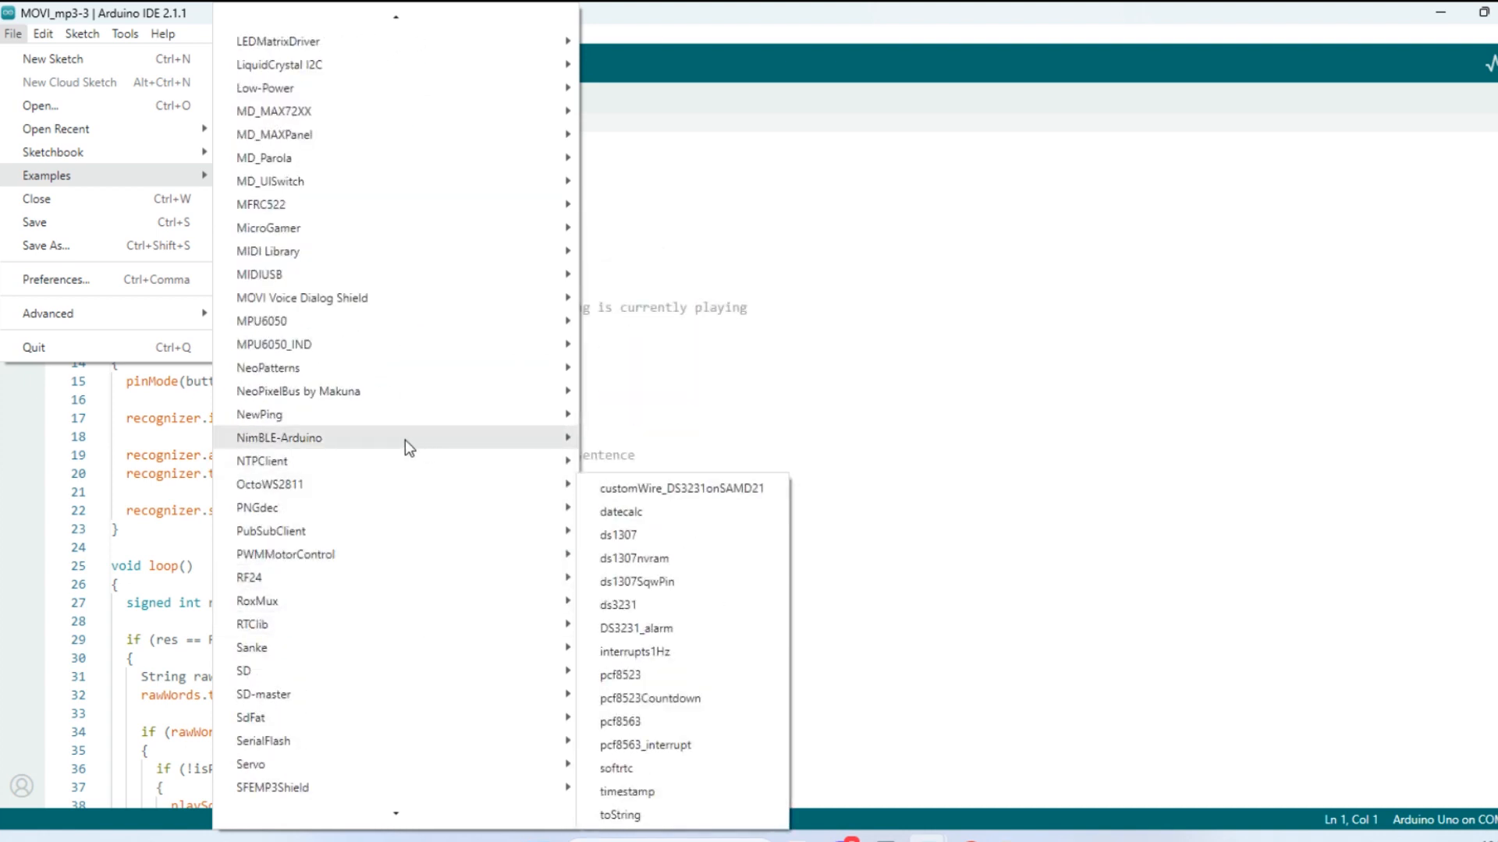
mouse_move(302, 297)
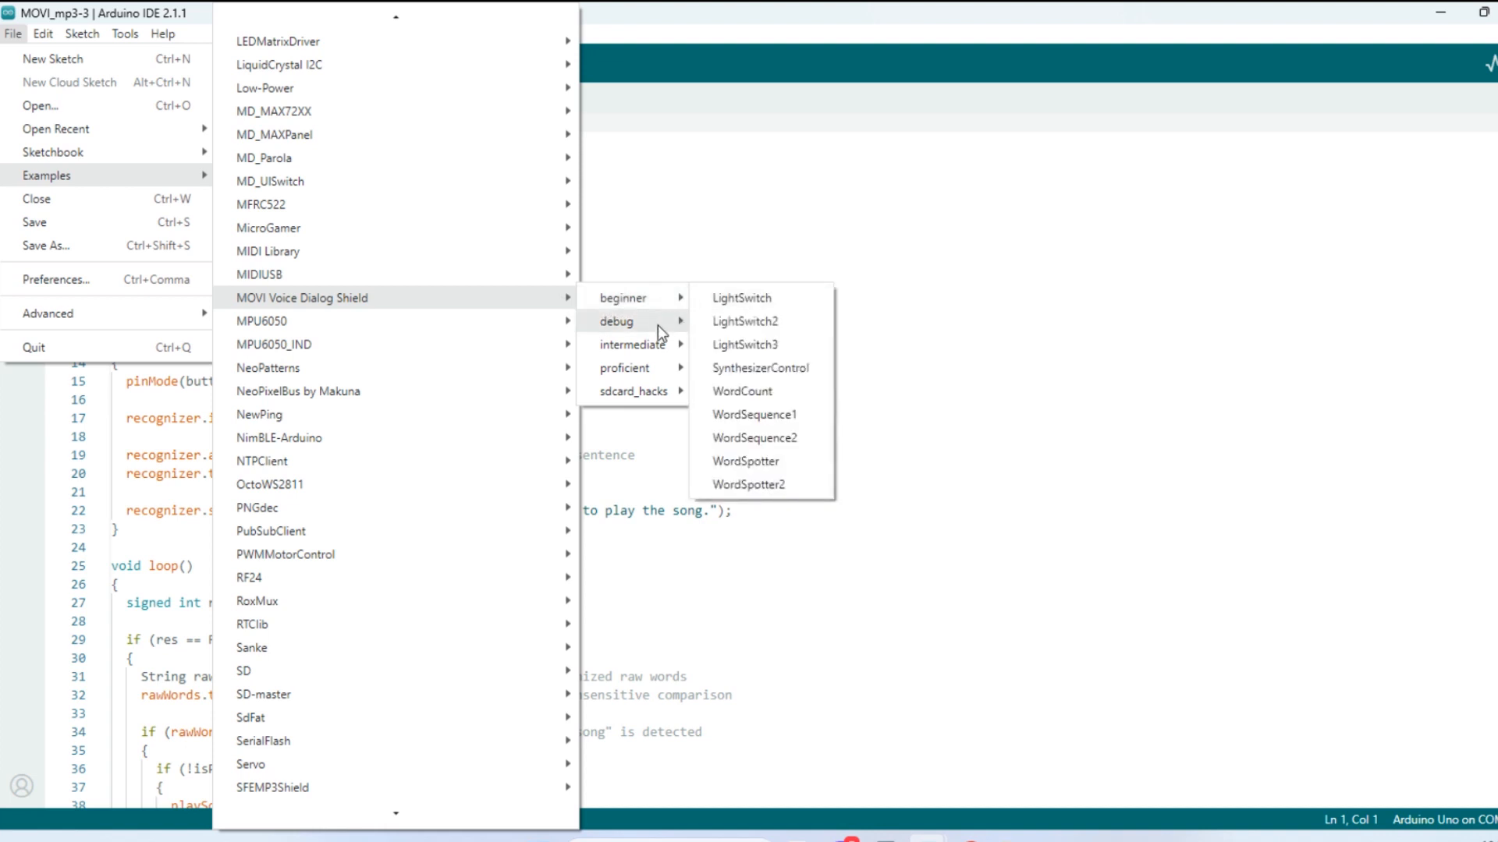
mouse_move(633, 345)
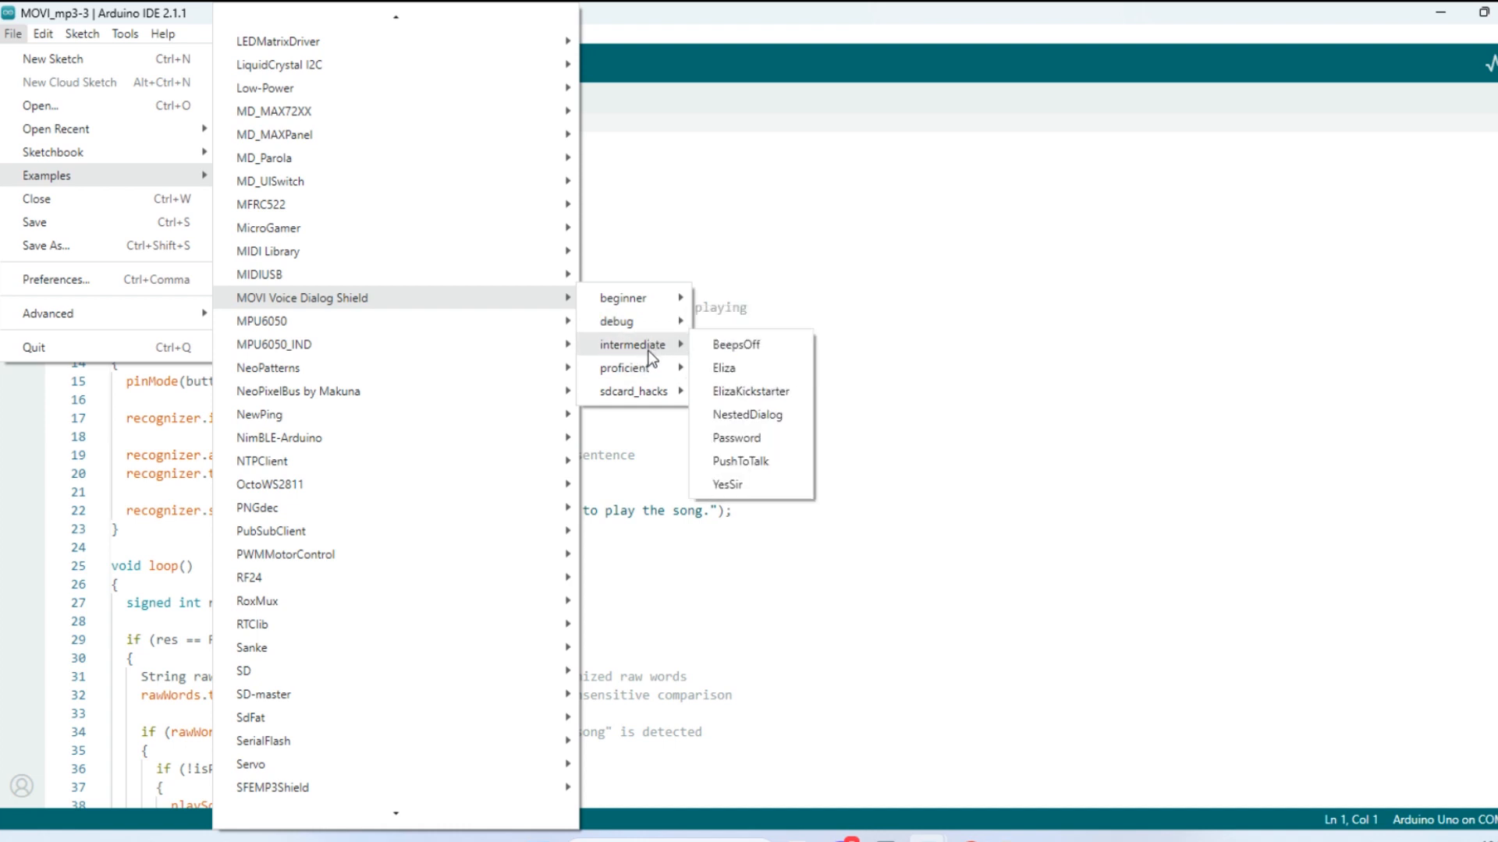
mouse_move(634, 392)
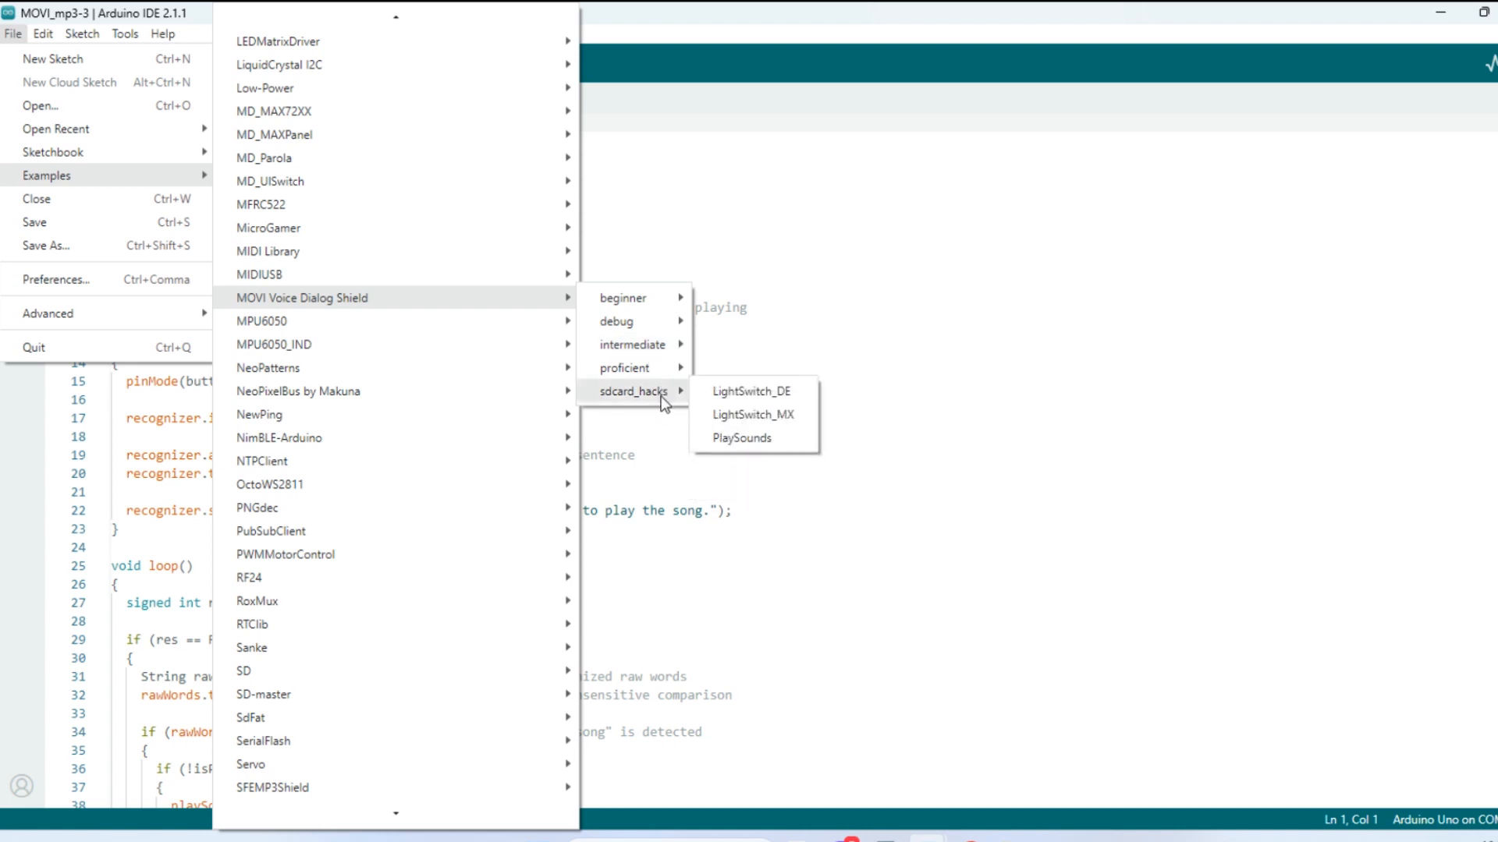
mouse_move(632, 345)
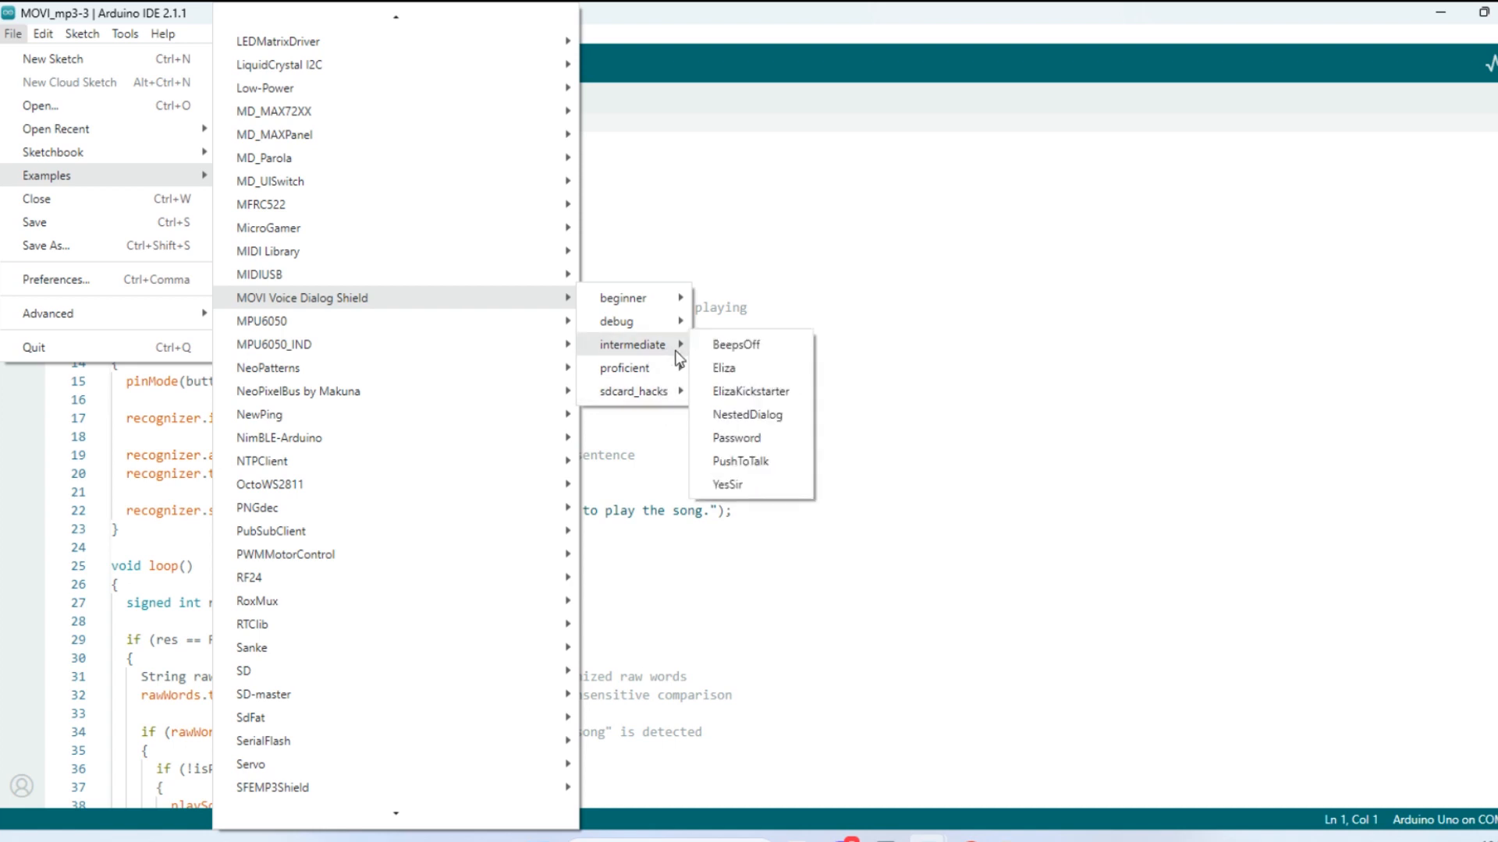
mouse_move(736, 437)
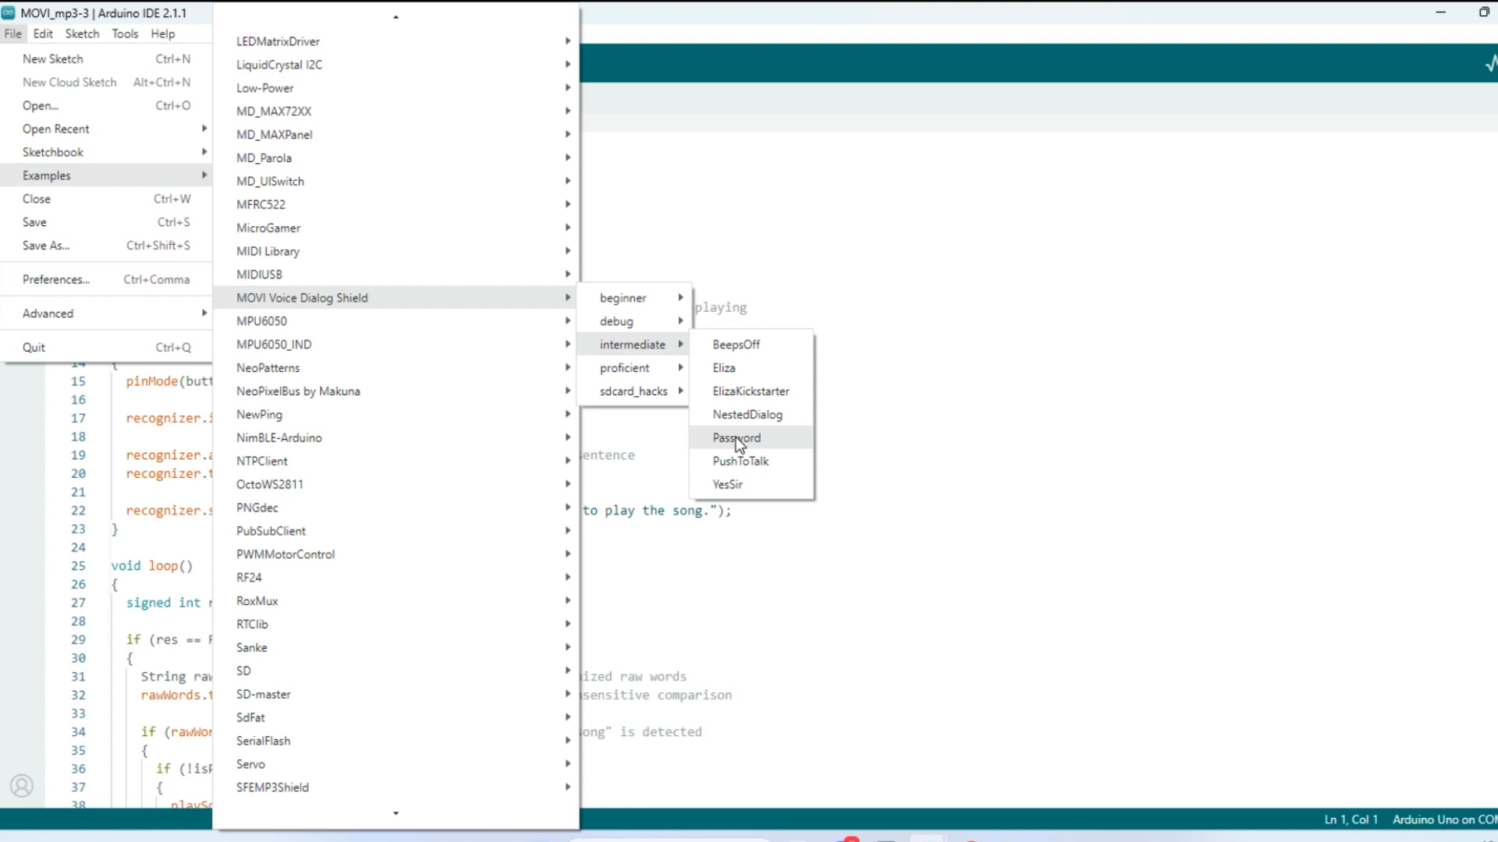
mouse_move(759, 440)
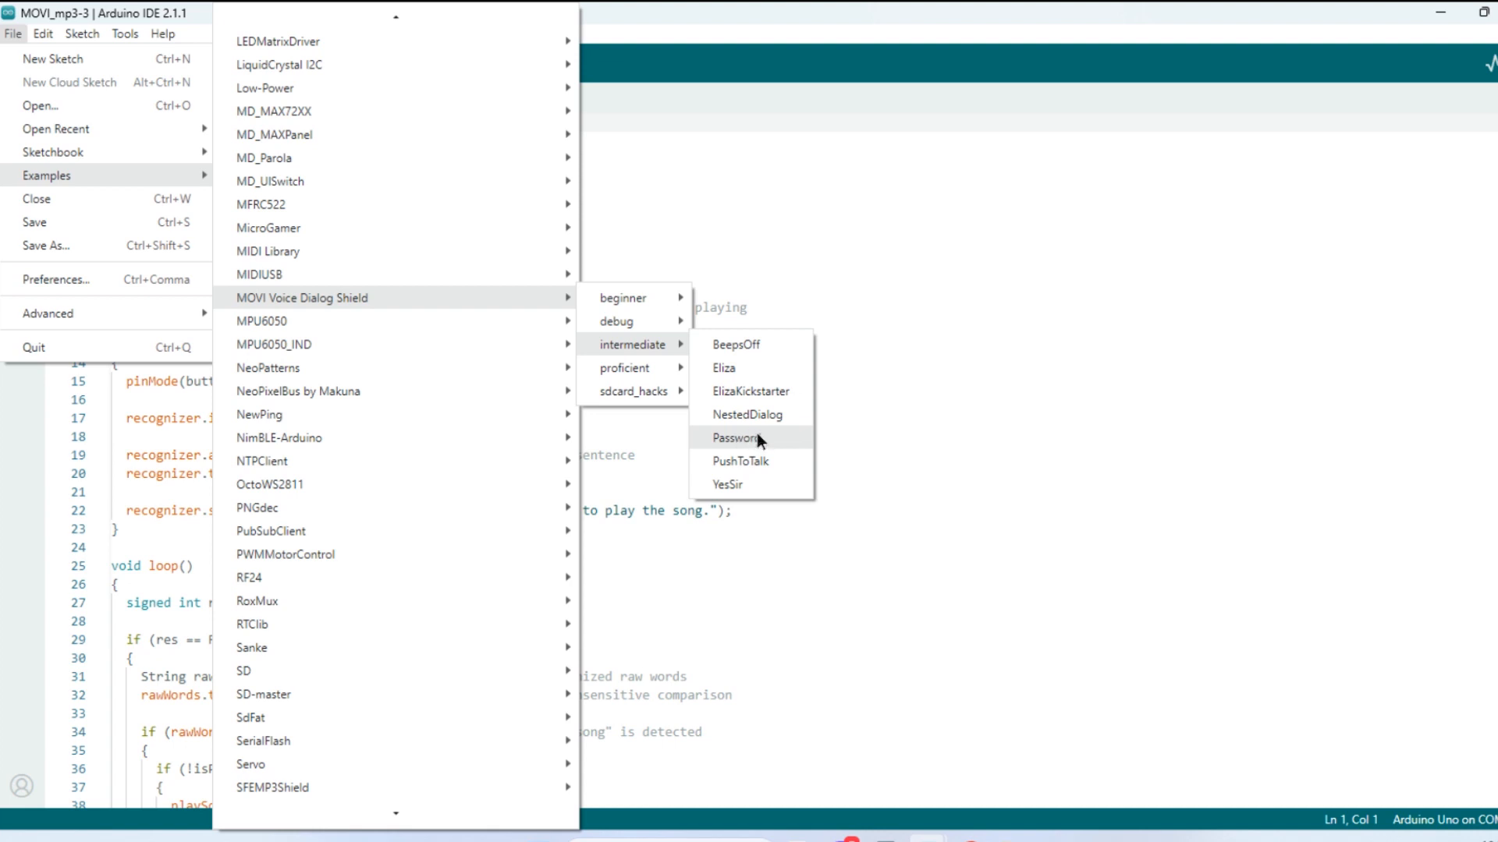
Open the MOVI Password example, scroll through its code, then close its window.
left_click(735, 438)
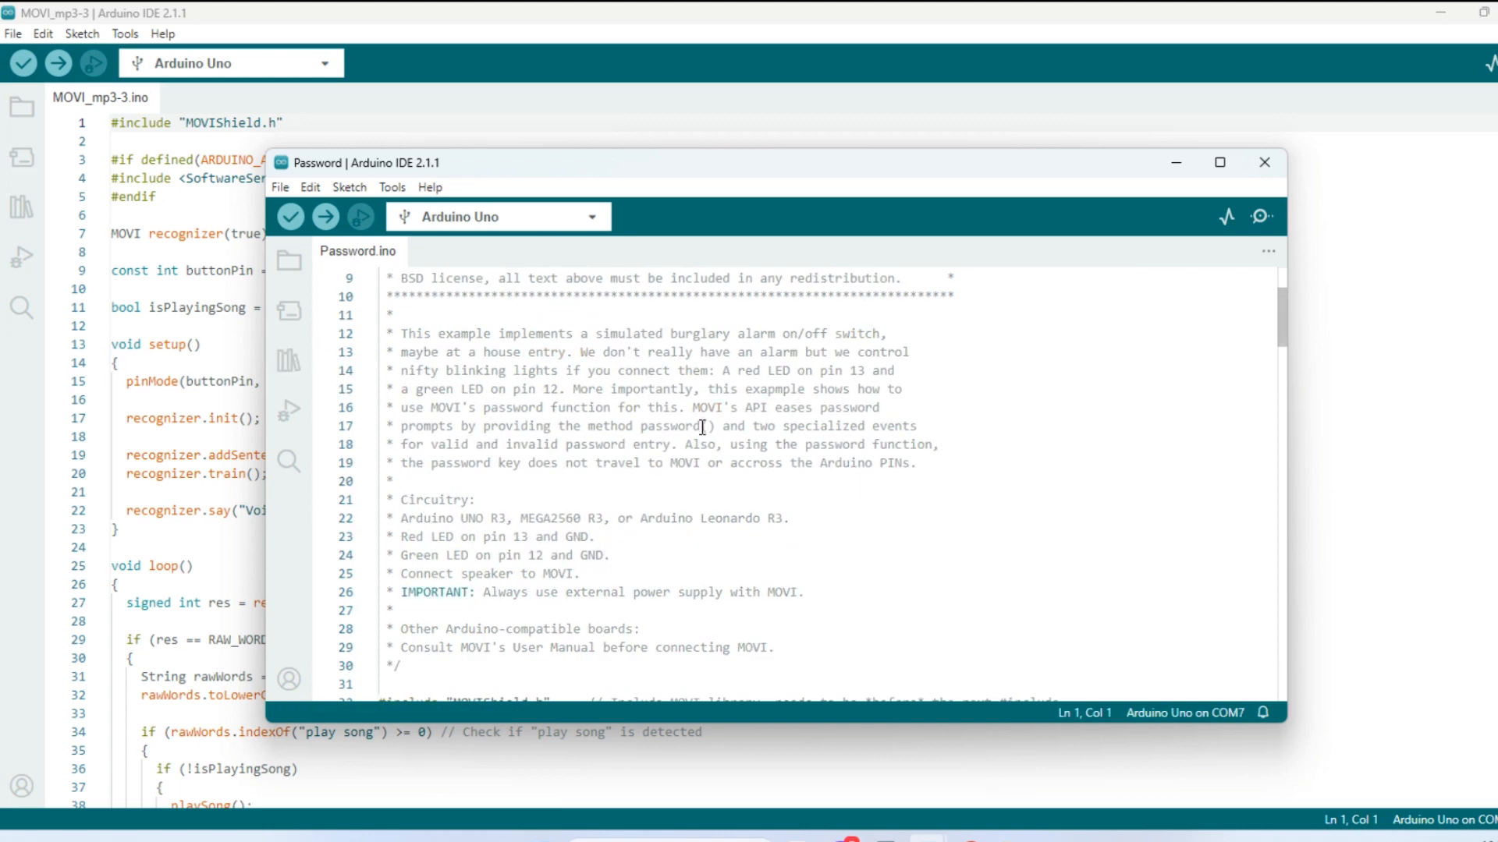
scroll("down", 3)
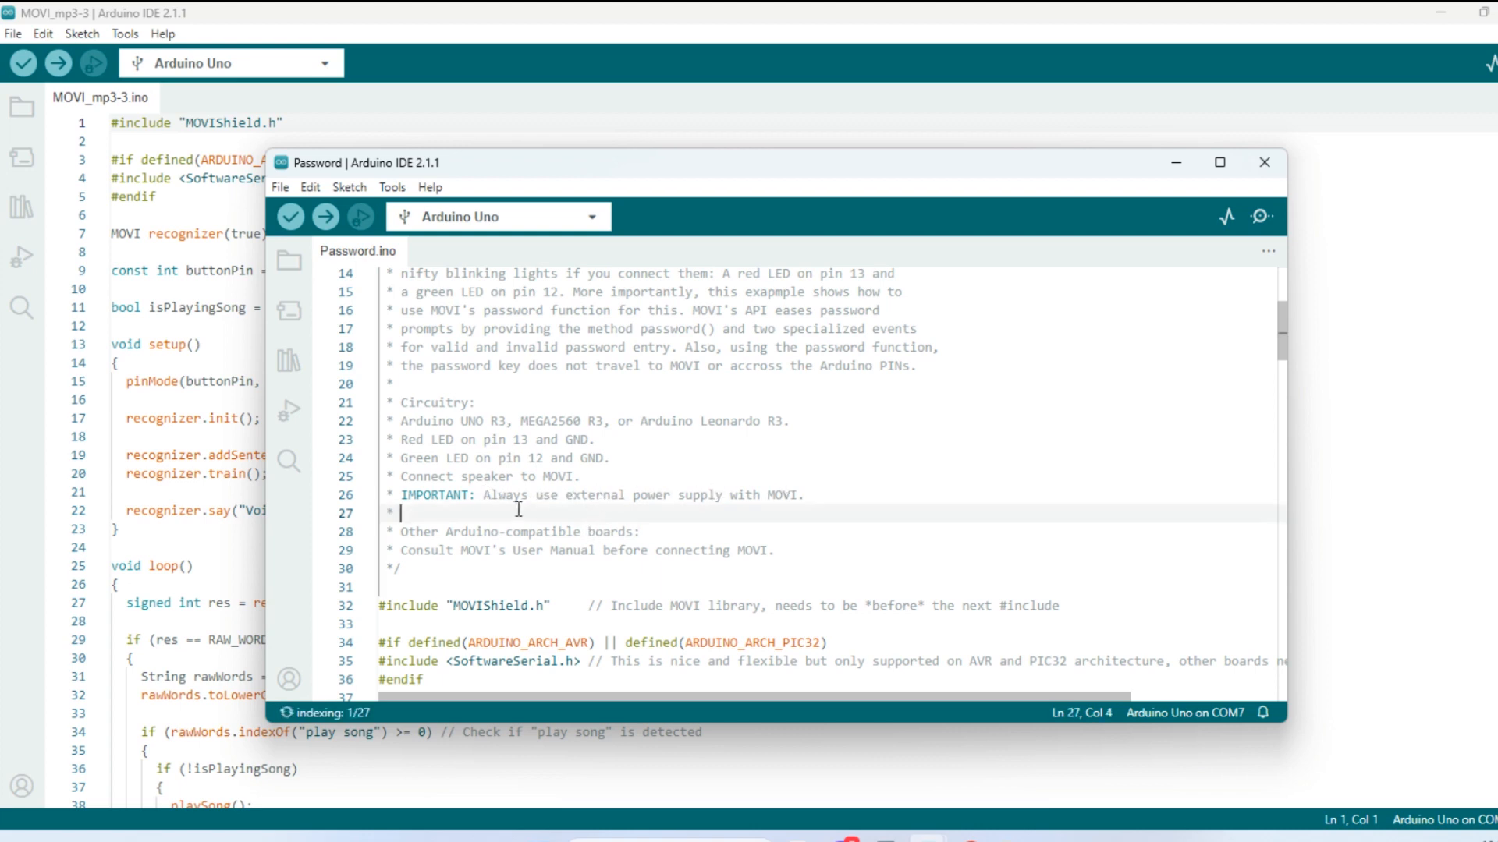
scroll("down", 3)
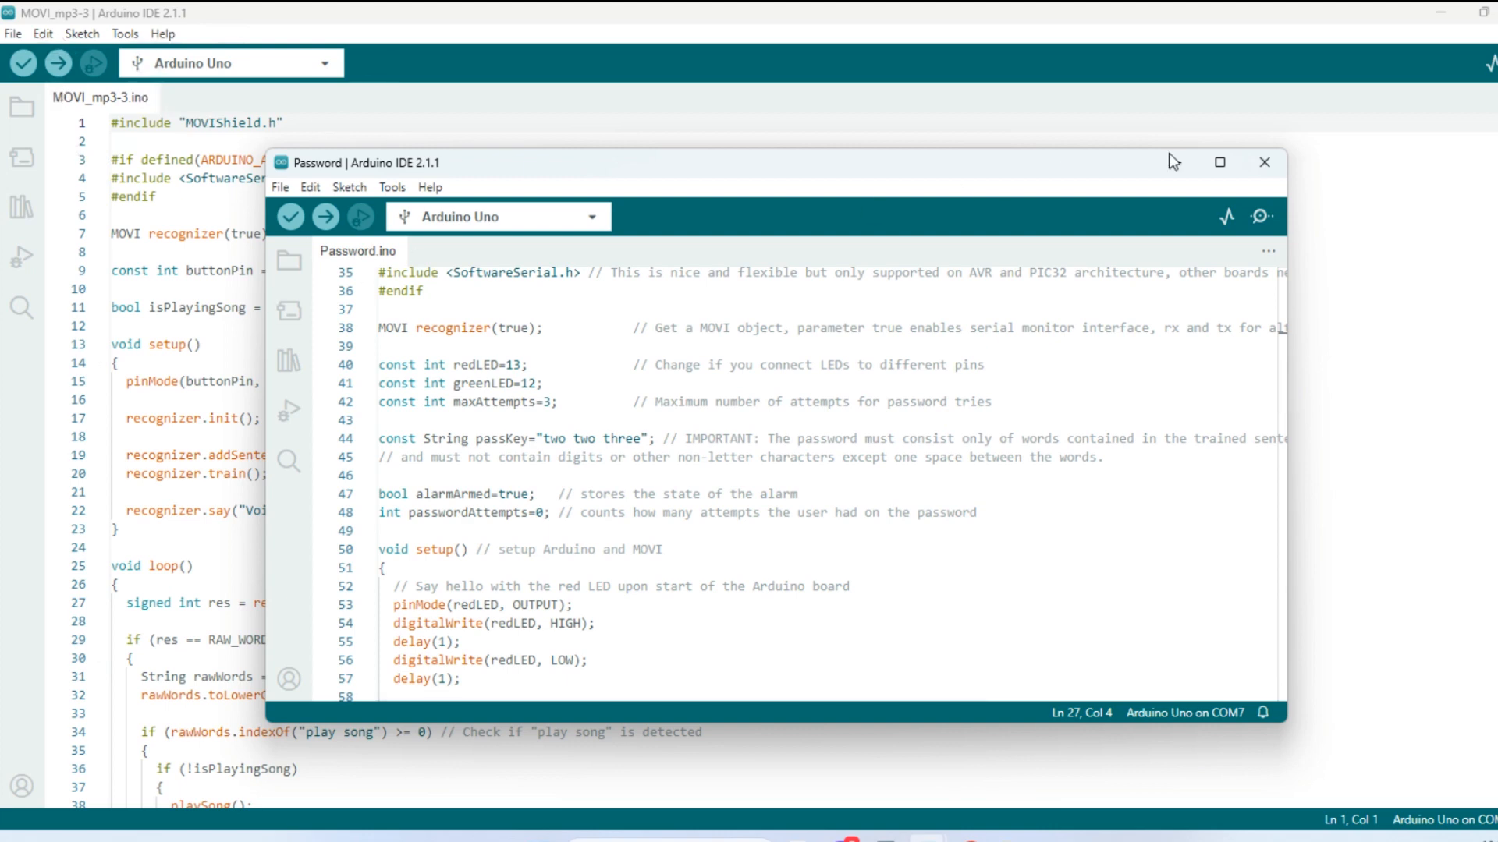
left_click(1262, 161)
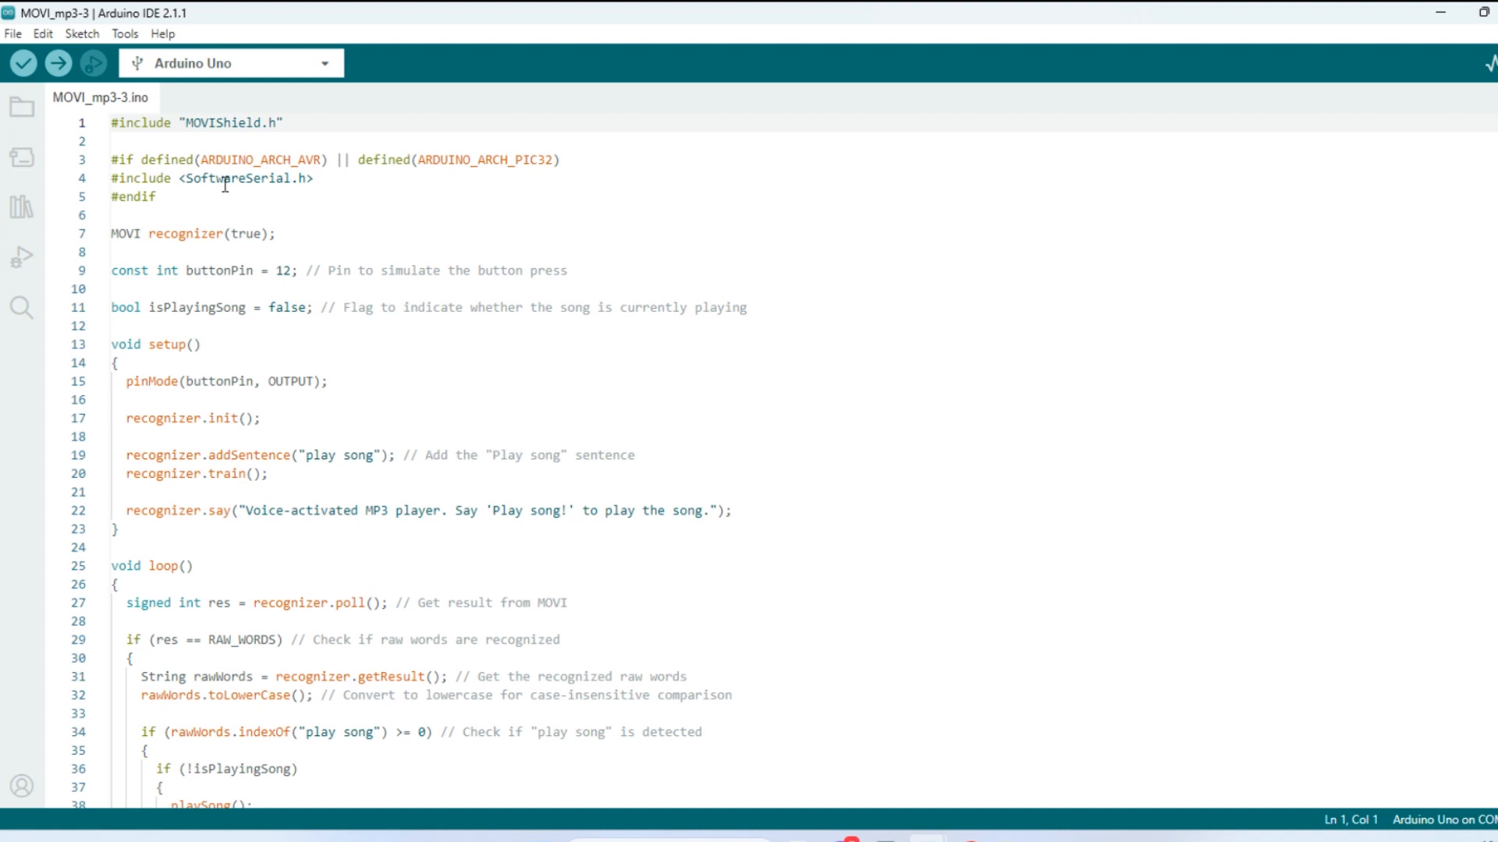
mouse_move(285, 184)
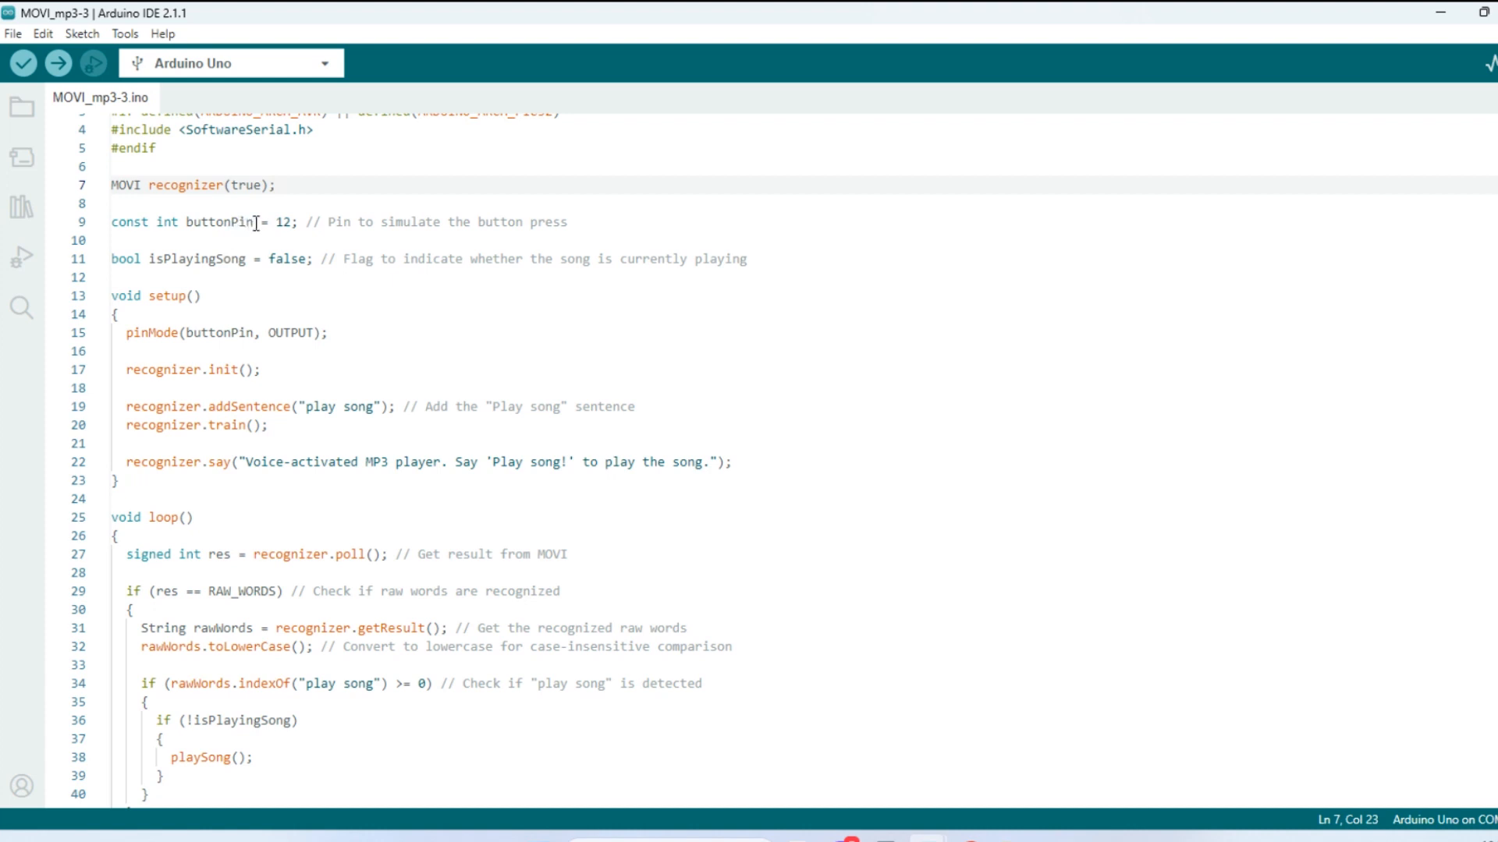
mouse_move(299, 250)
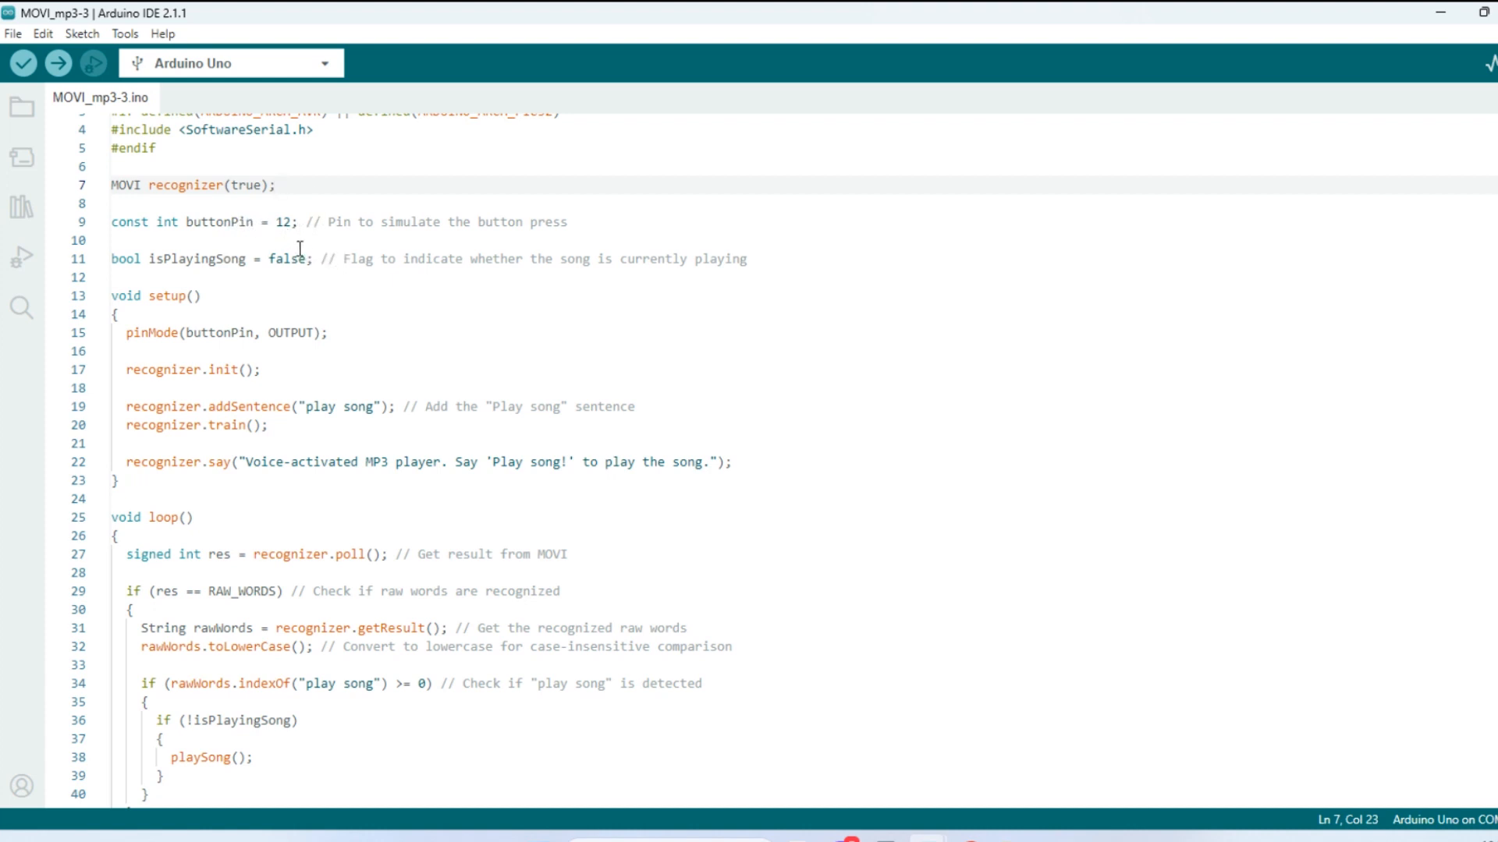
mouse_move(277, 222)
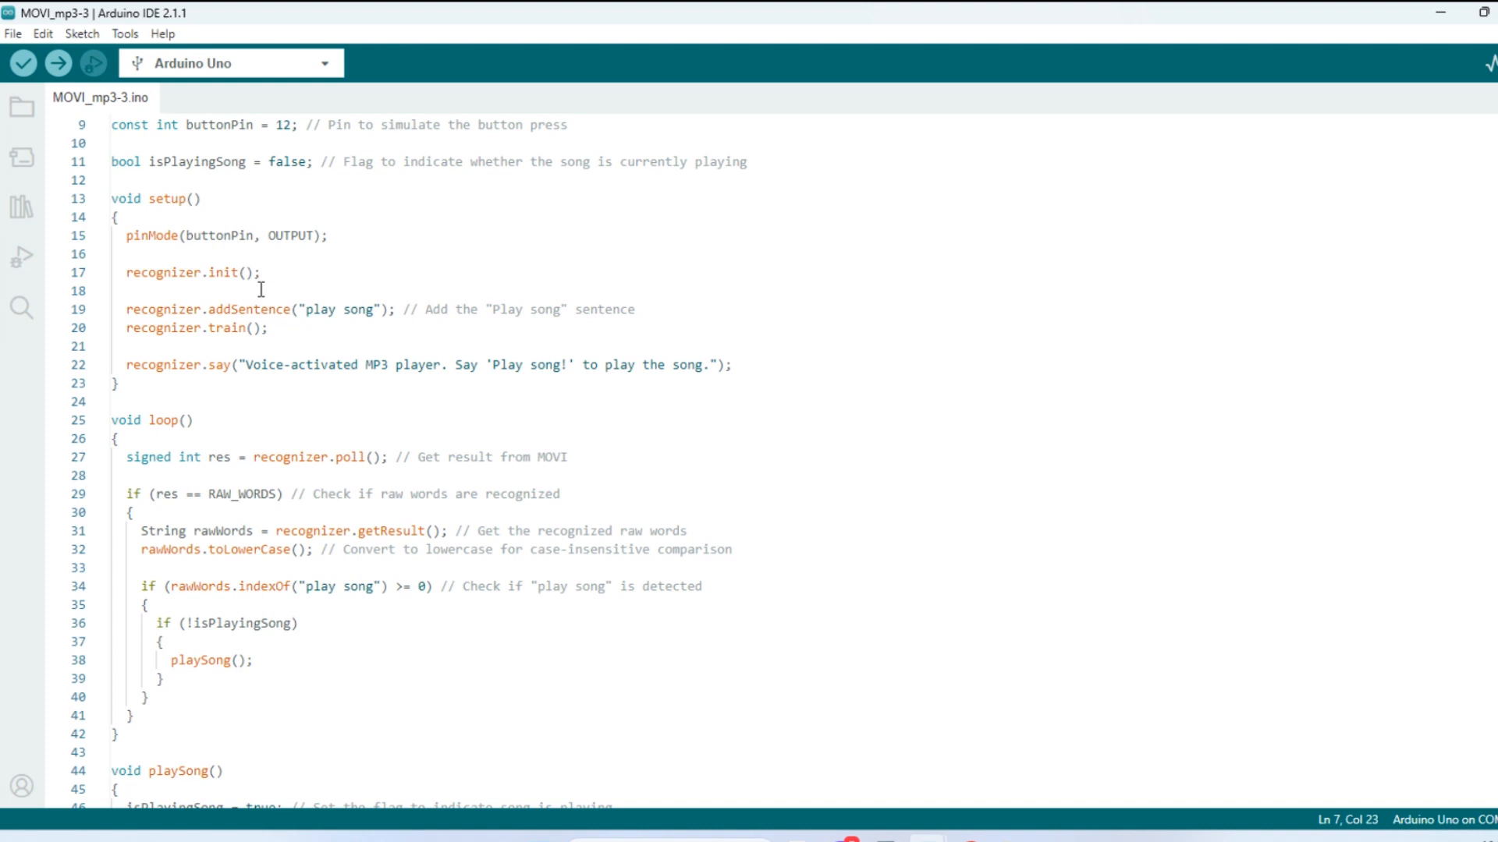
mouse_move(303, 344)
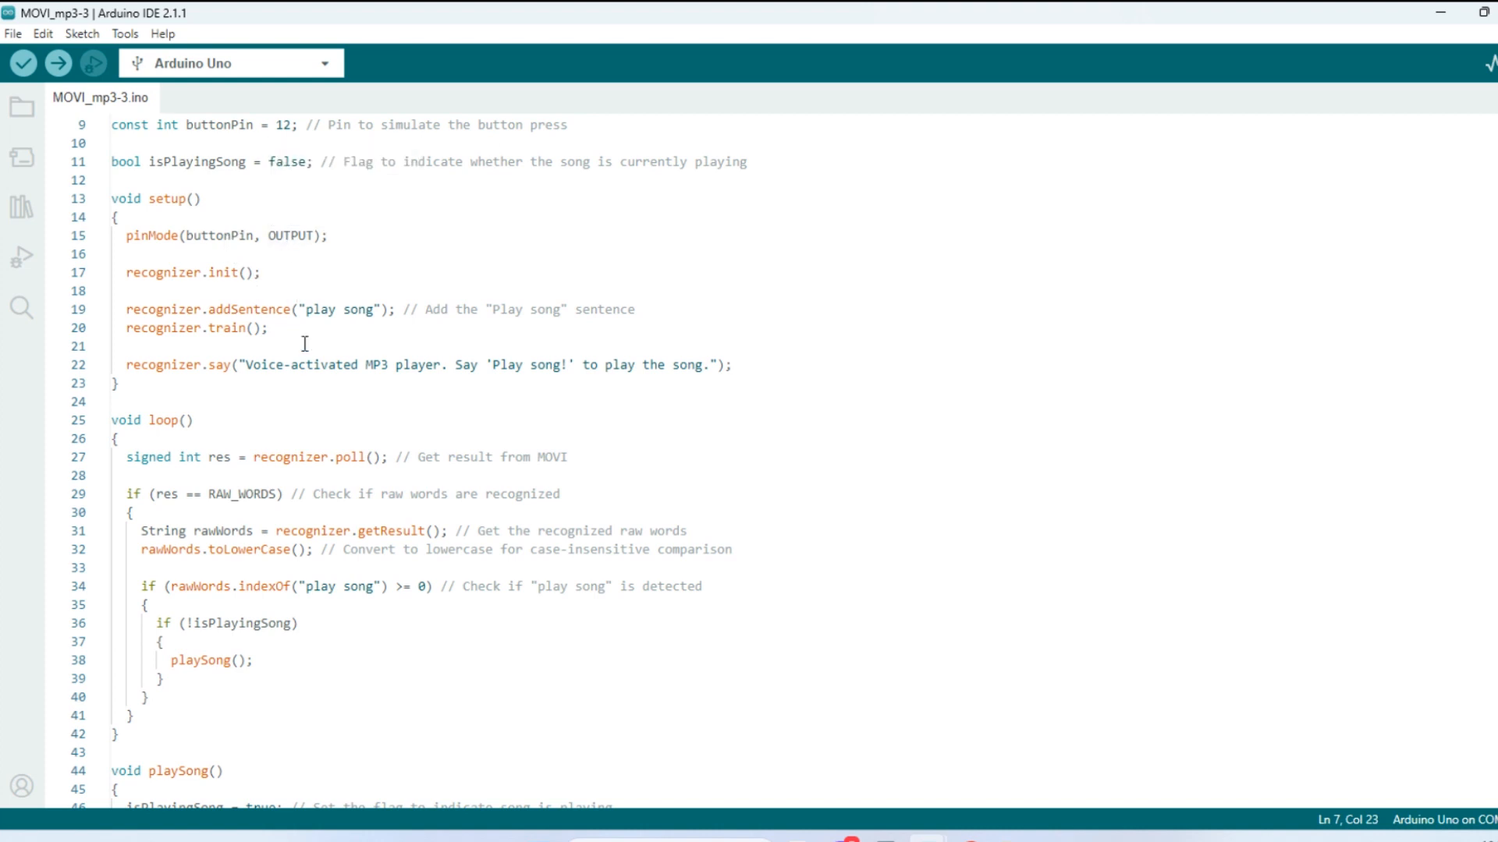
scroll("down", 3)
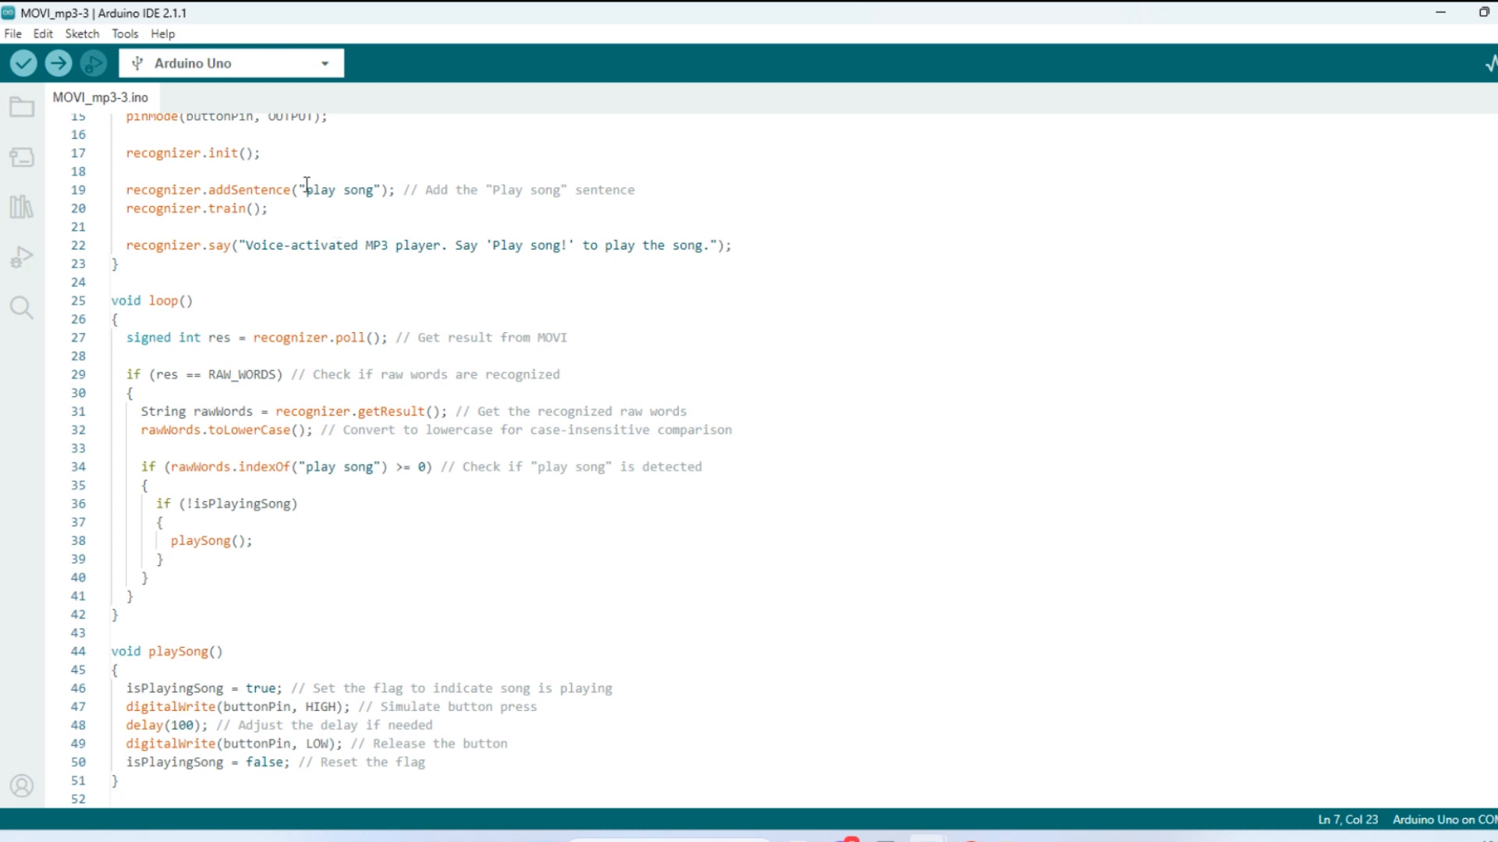
mouse_move(314, 218)
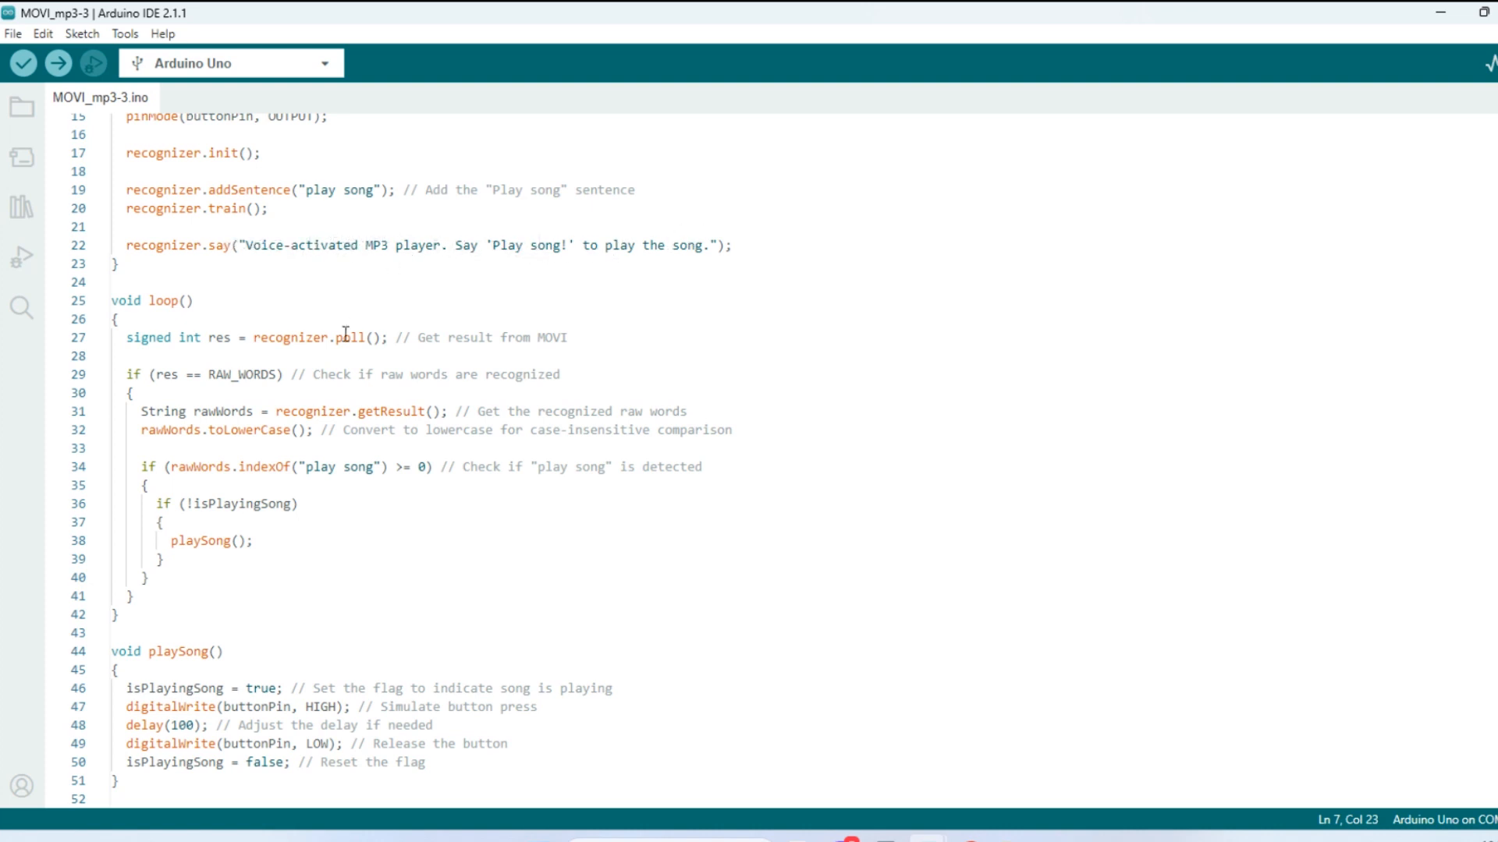
mouse_move(175, 337)
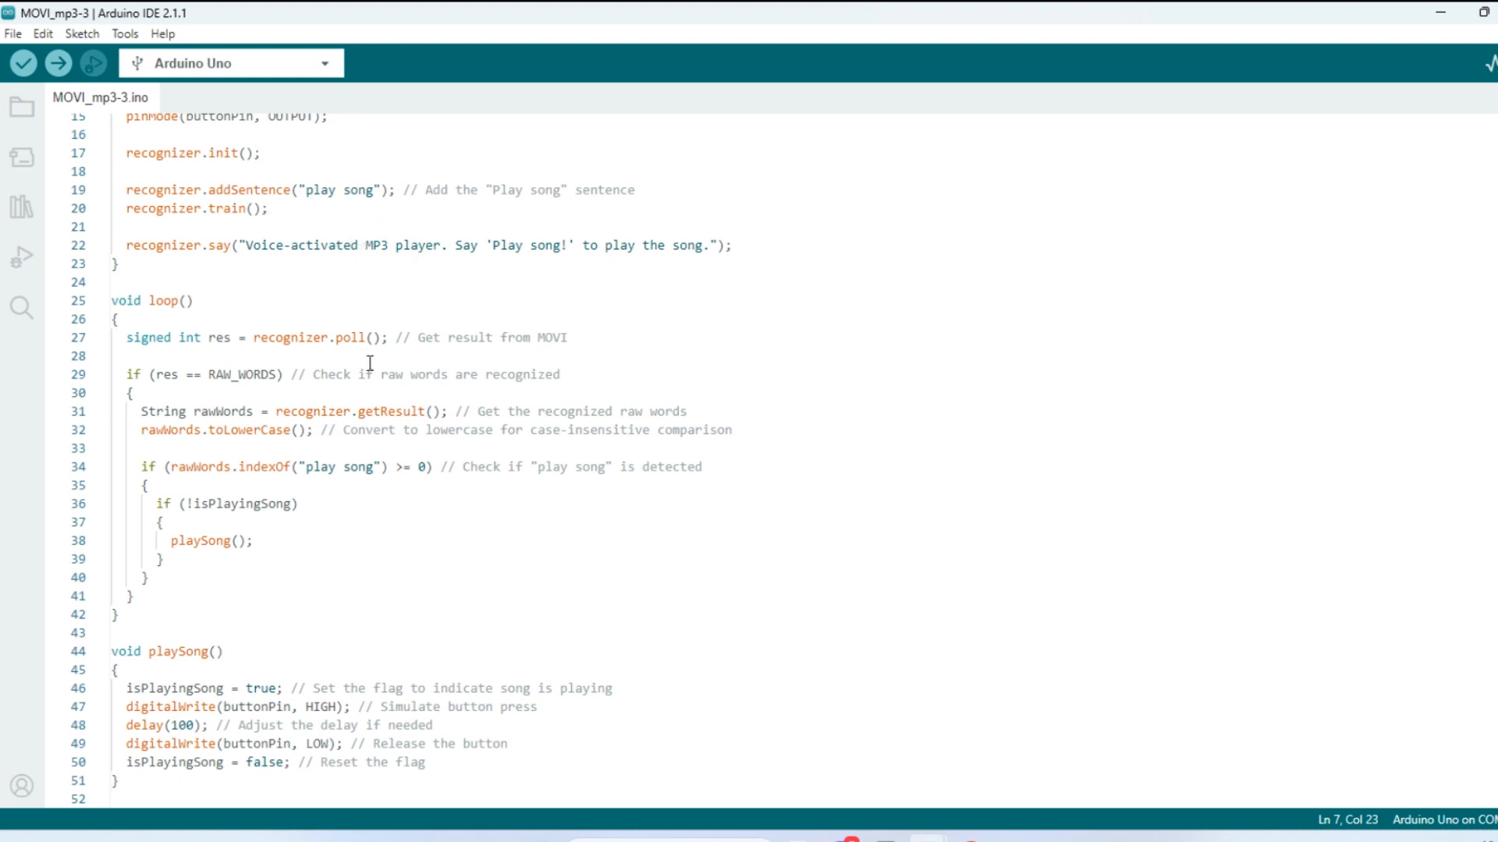
mouse_move(514, 409)
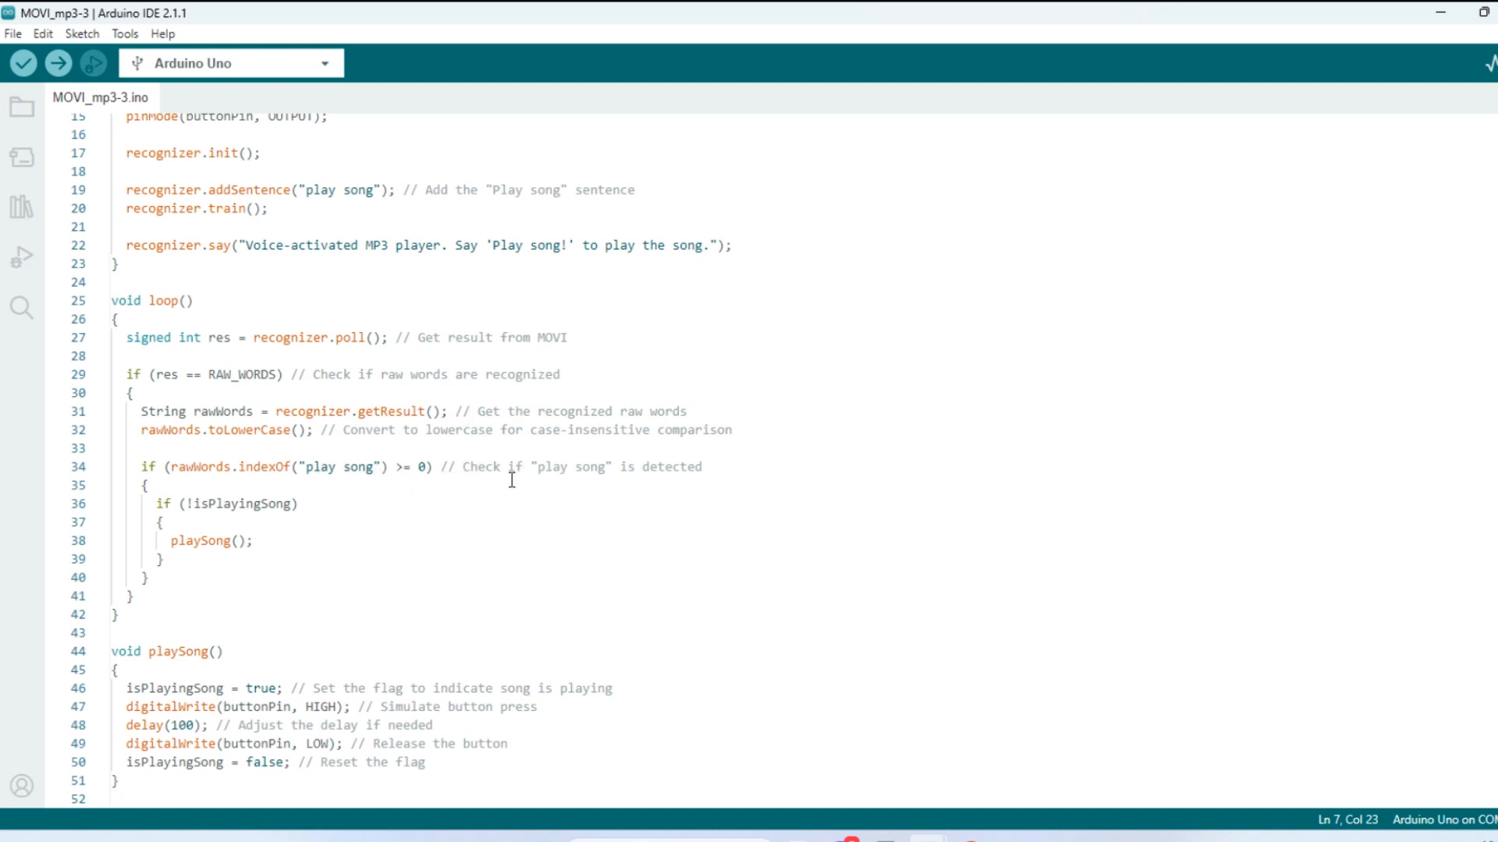
mouse_move(582, 481)
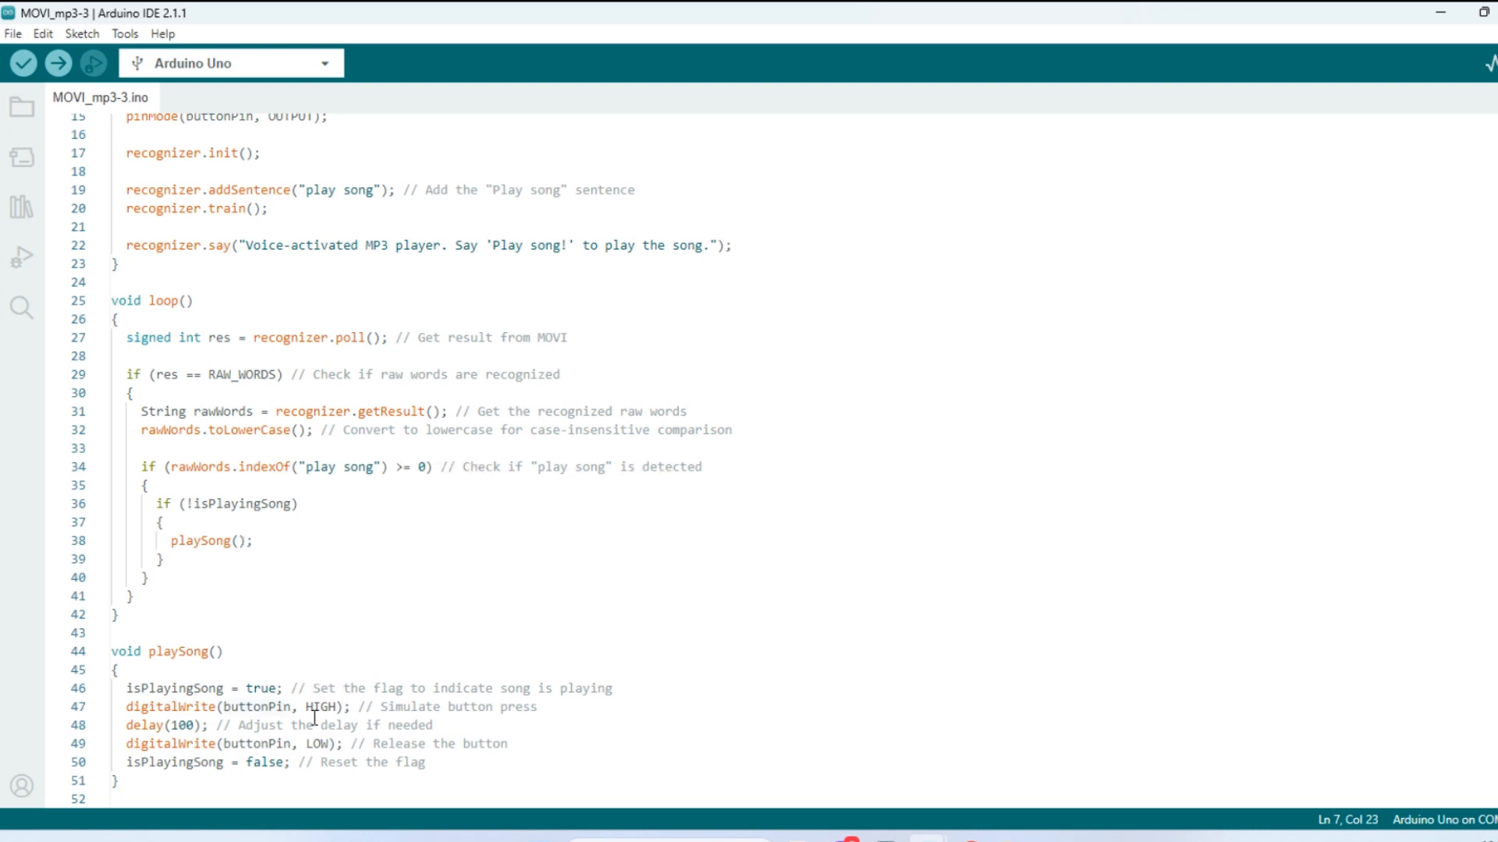
mouse_move(303, 754)
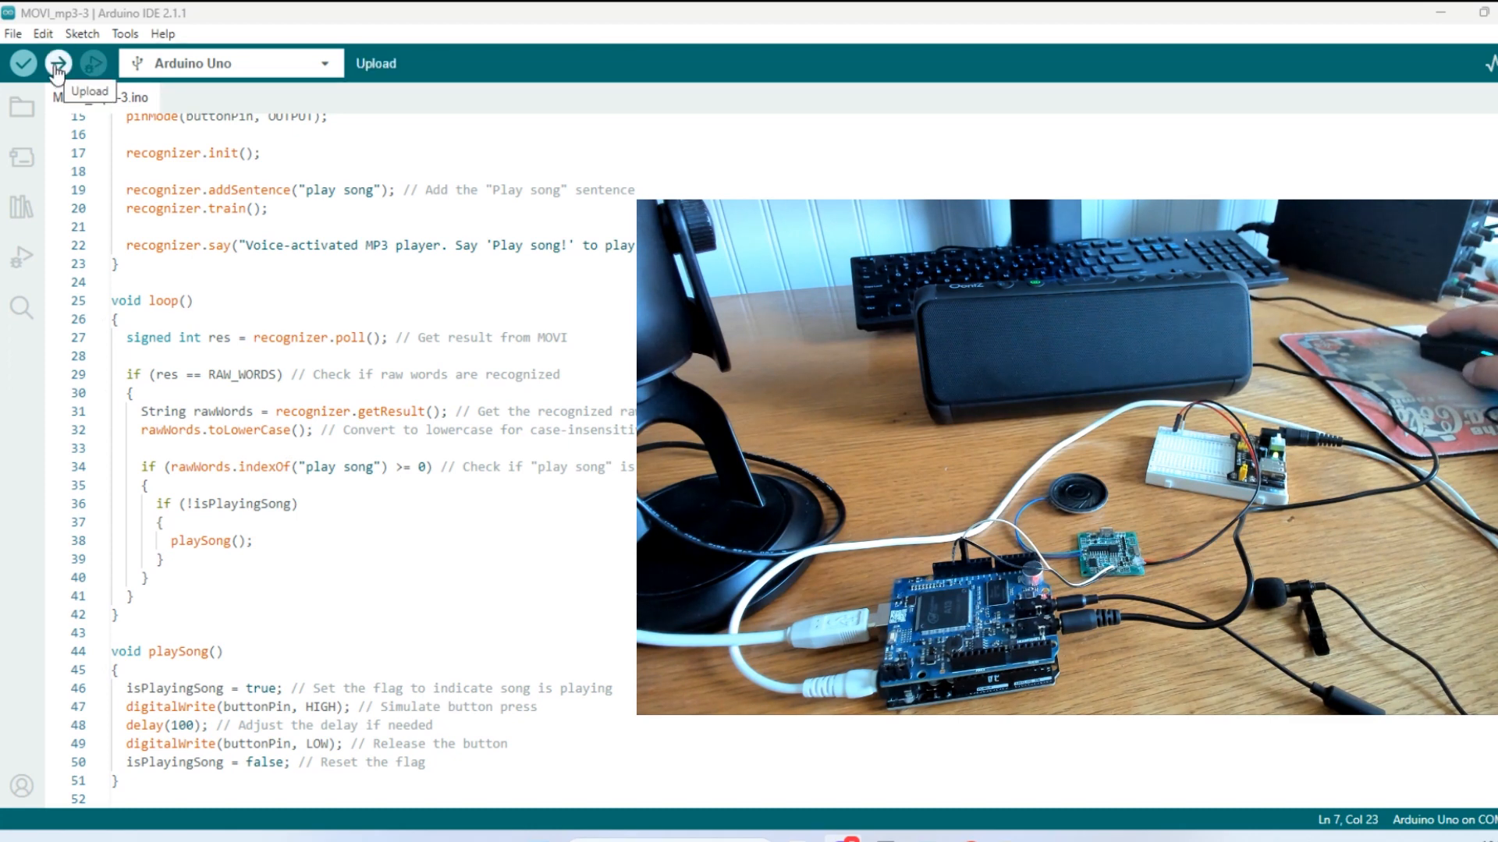
Upload the MP3 player sketch to the Uno, using 9922 bytes of program storage.
left_click(57, 63)
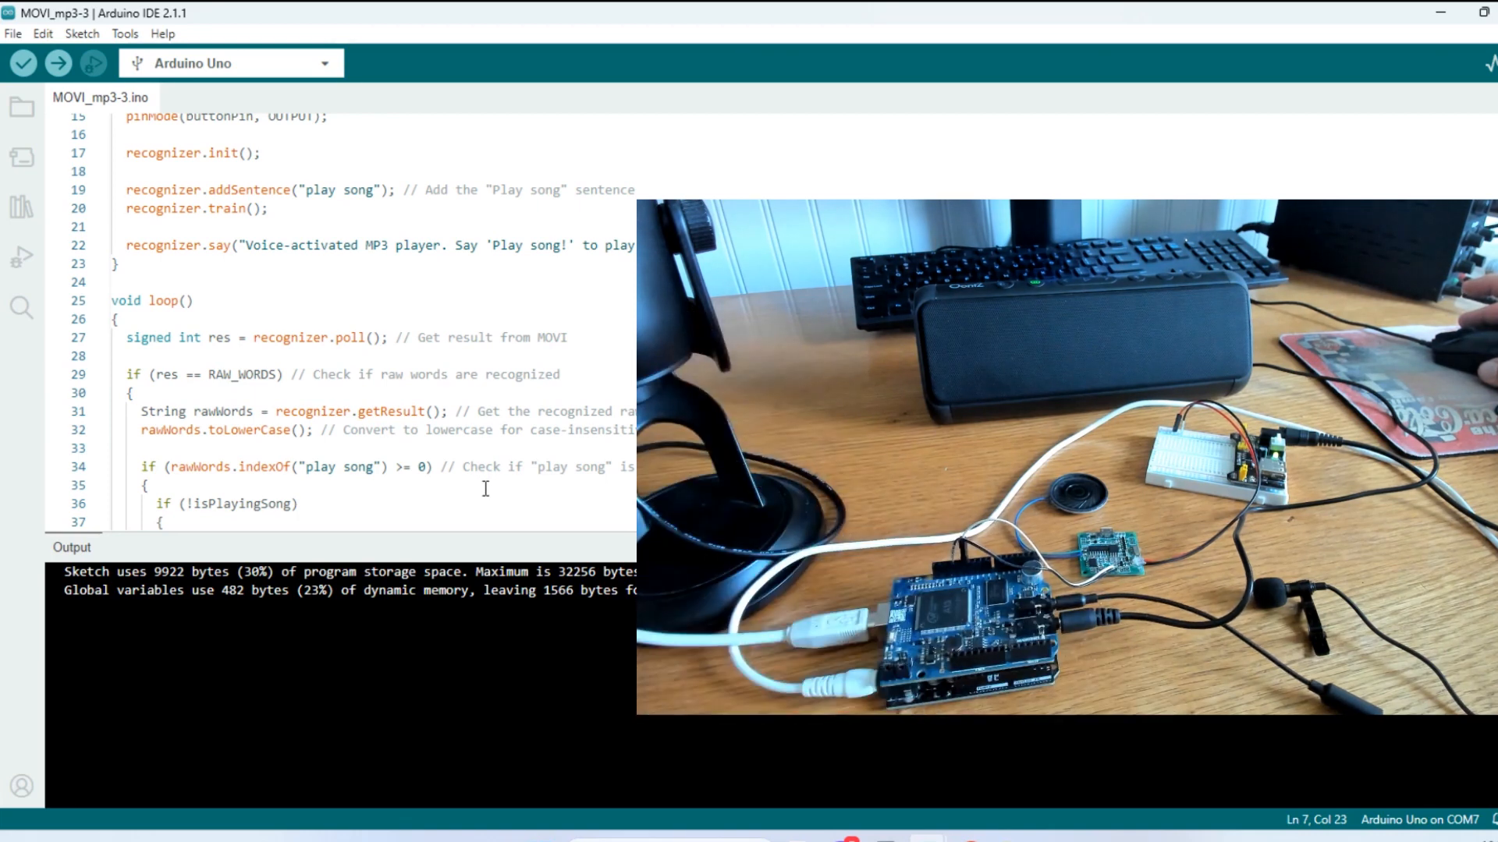
mouse_move(627, 341)
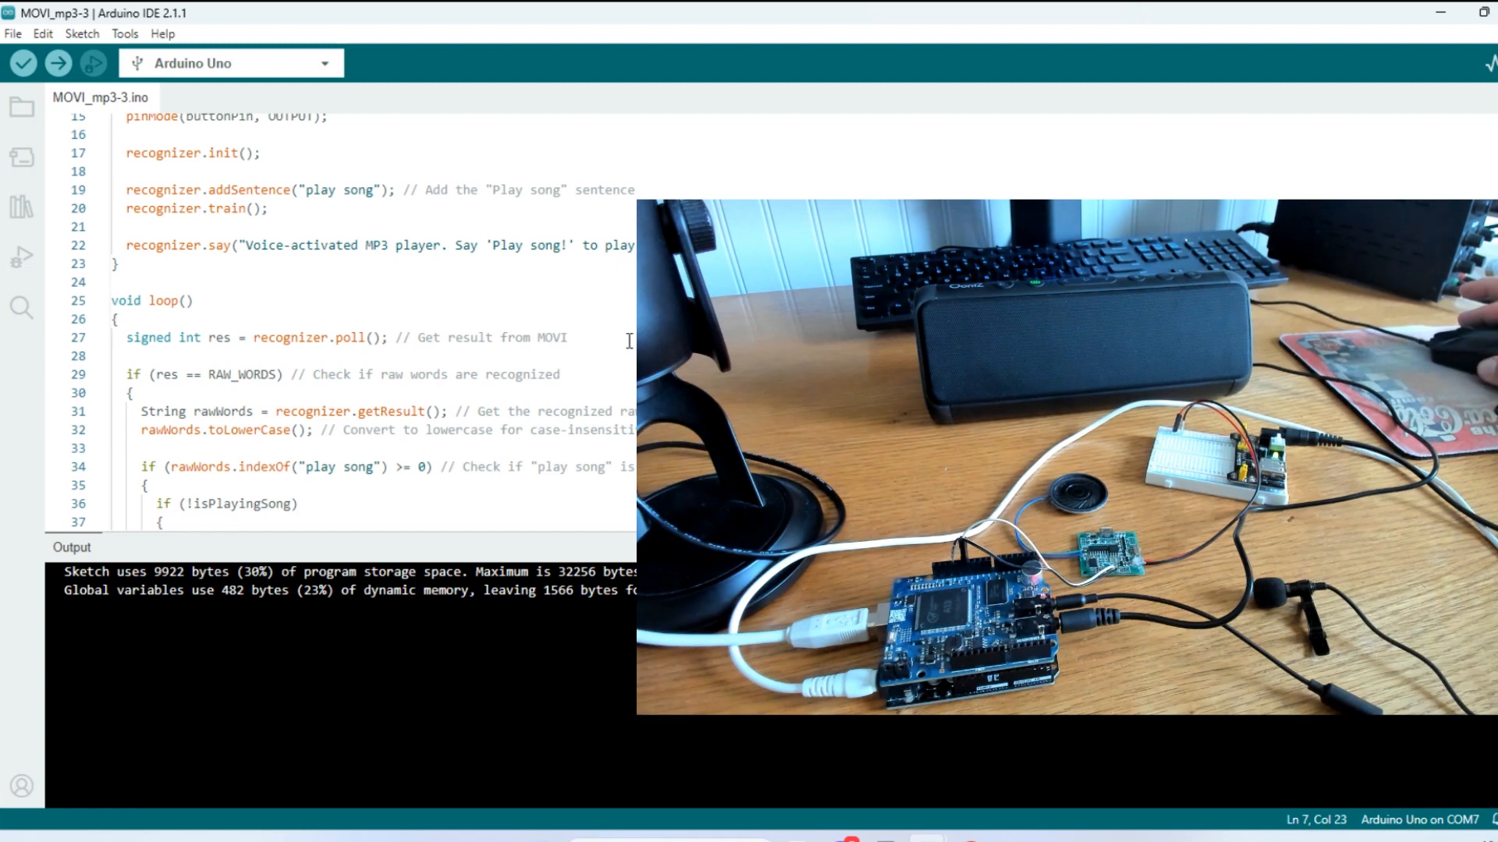